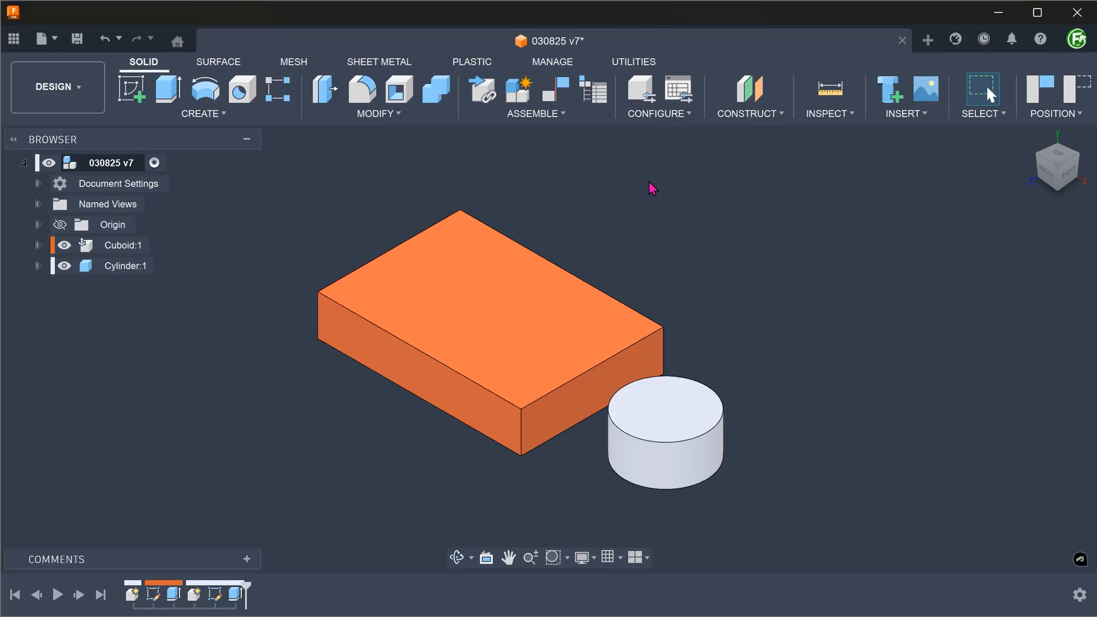
Start the Constrain Components command from the Assemble menu
{"action": "left_click", "coordinate": [535, 113]}
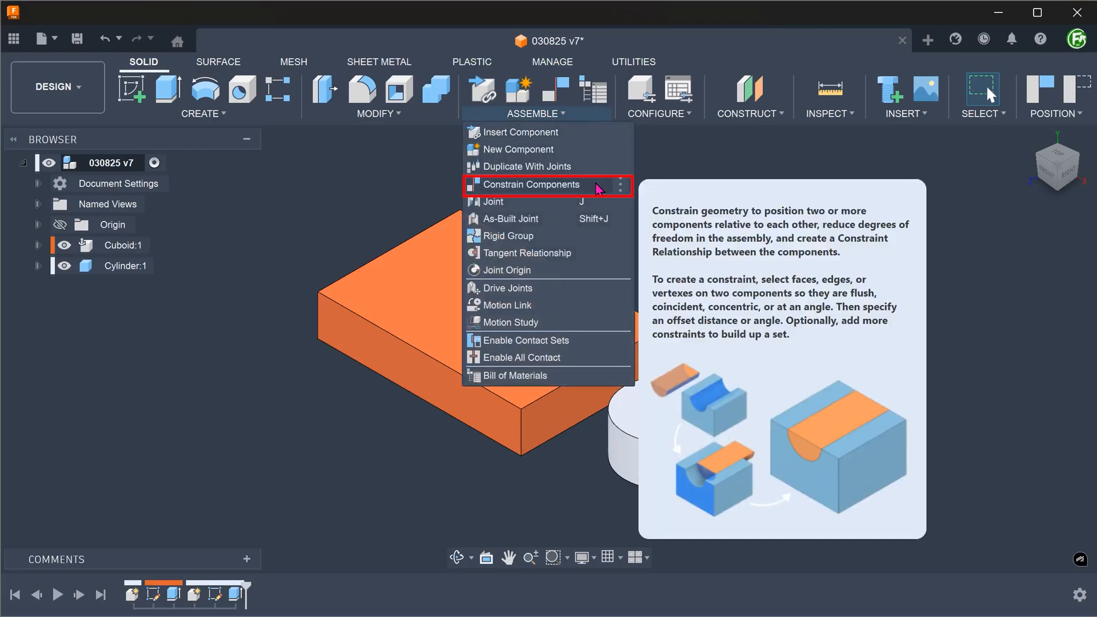
{"action": "left_click", "coordinate": [534, 184]}
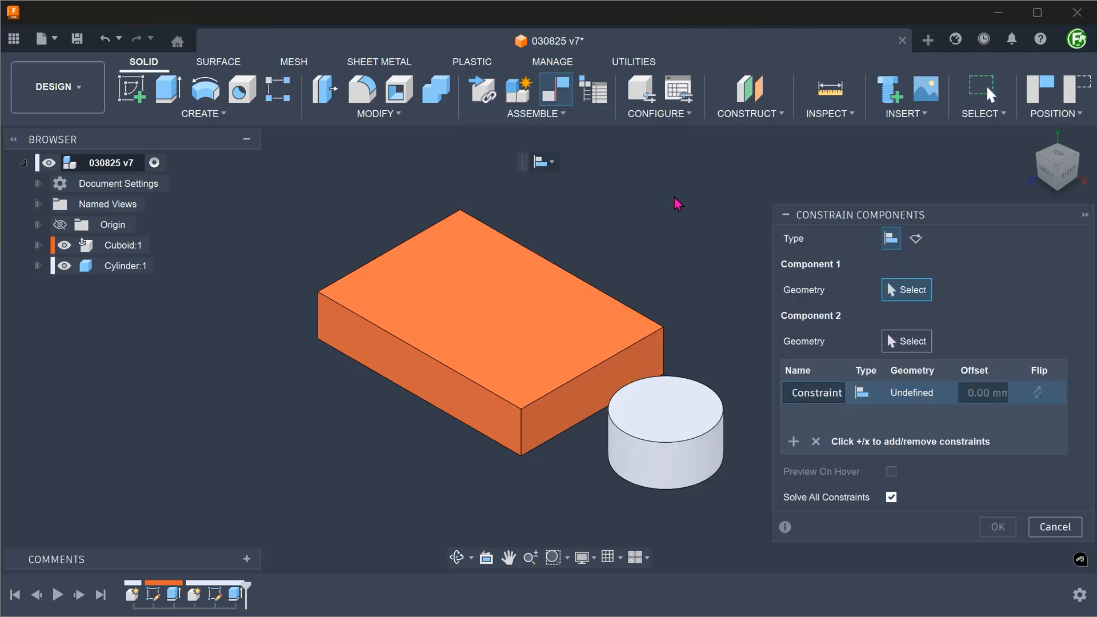
{"action": "mouse_move", "coordinate": [678, 201]}
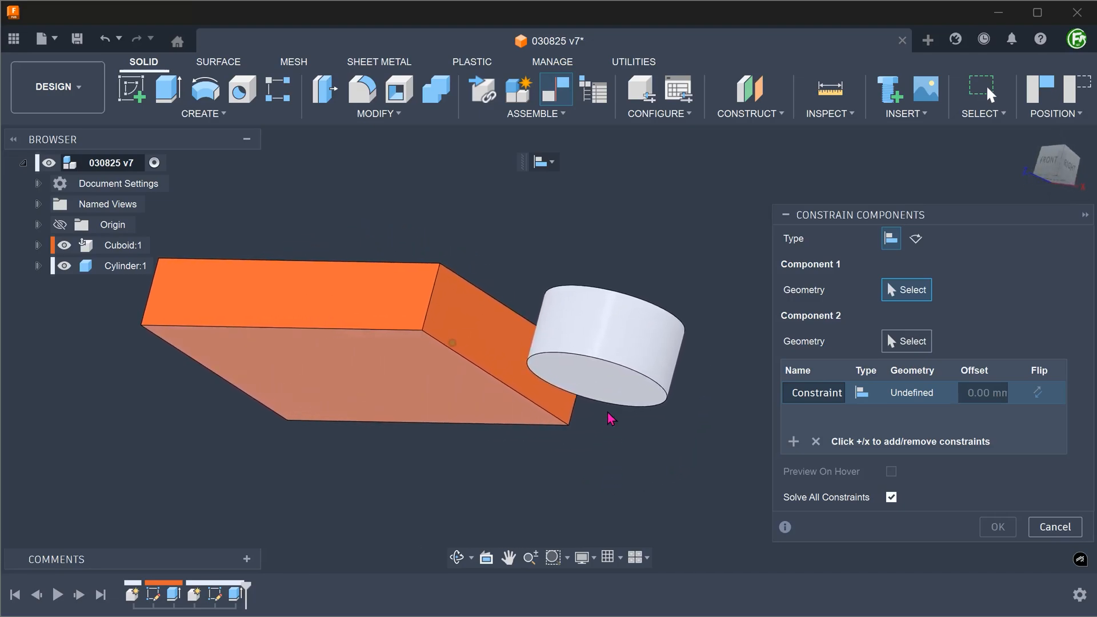
Mate the cylinder's bottom face to the cuboid's top face with offset 0, flipped back above the cuboid
{"action": "left_click", "coordinate": [573, 370]}
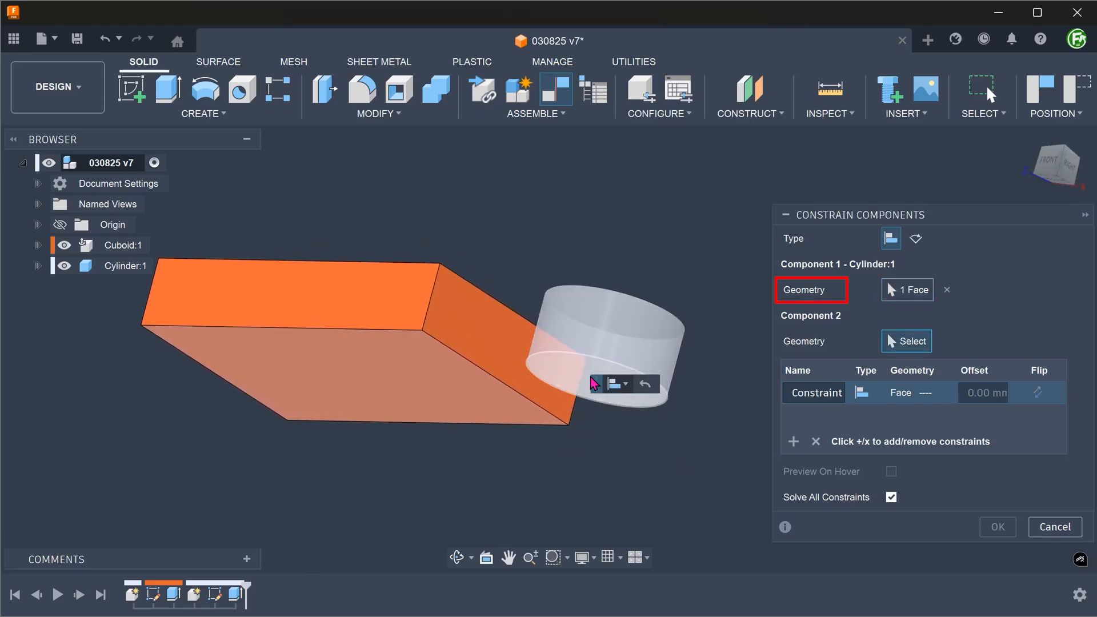
{"action": "mouse_move", "coordinate": [500, 472]}
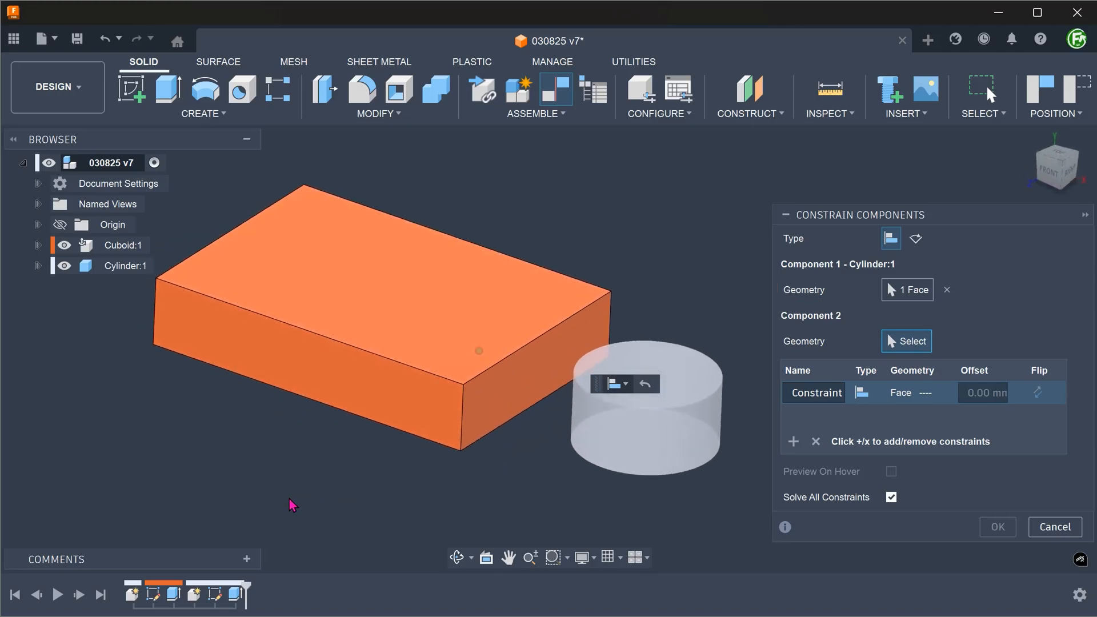
{"action": "mouse_move", "coordinate": [367, 292]}
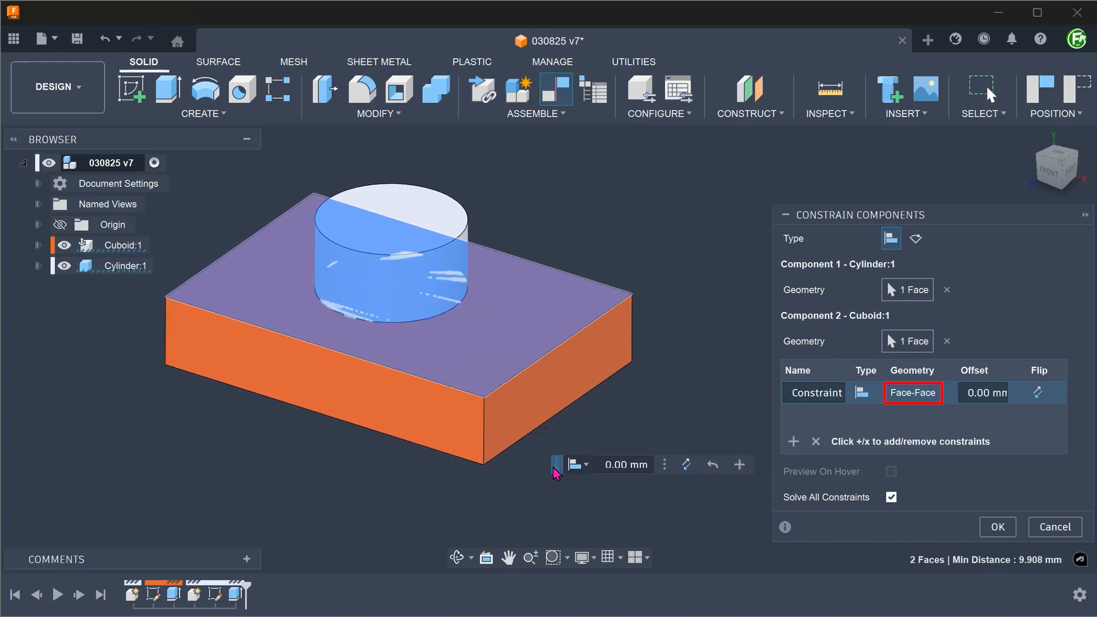
{"action": "mouse_move", "coordinate": [658, 398]}
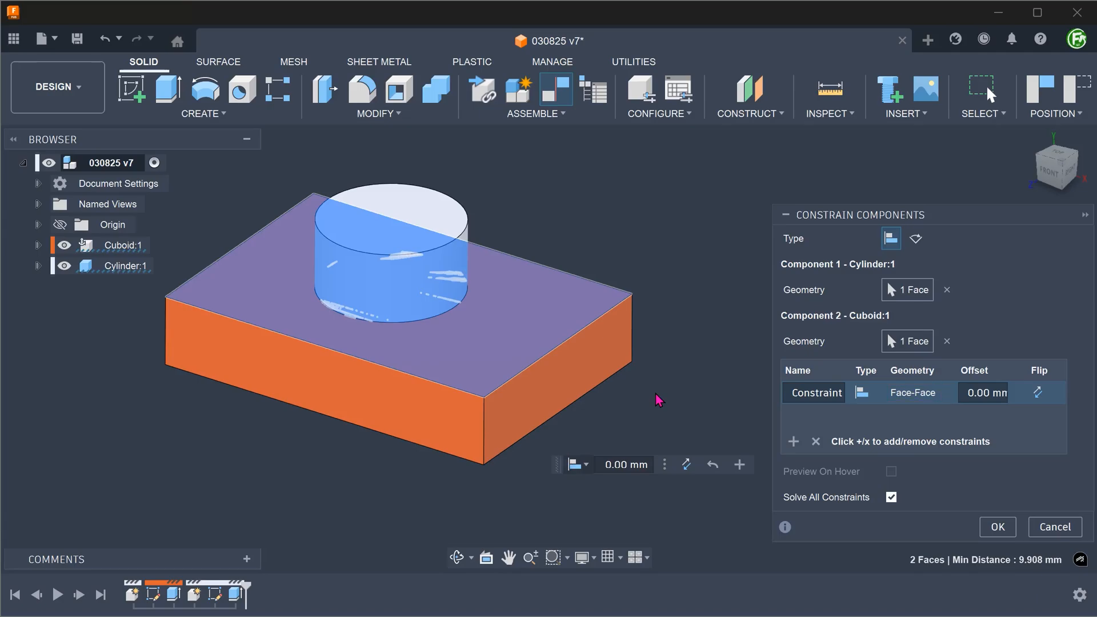
{"action": "left_click", "coordinate": [982, 392]}
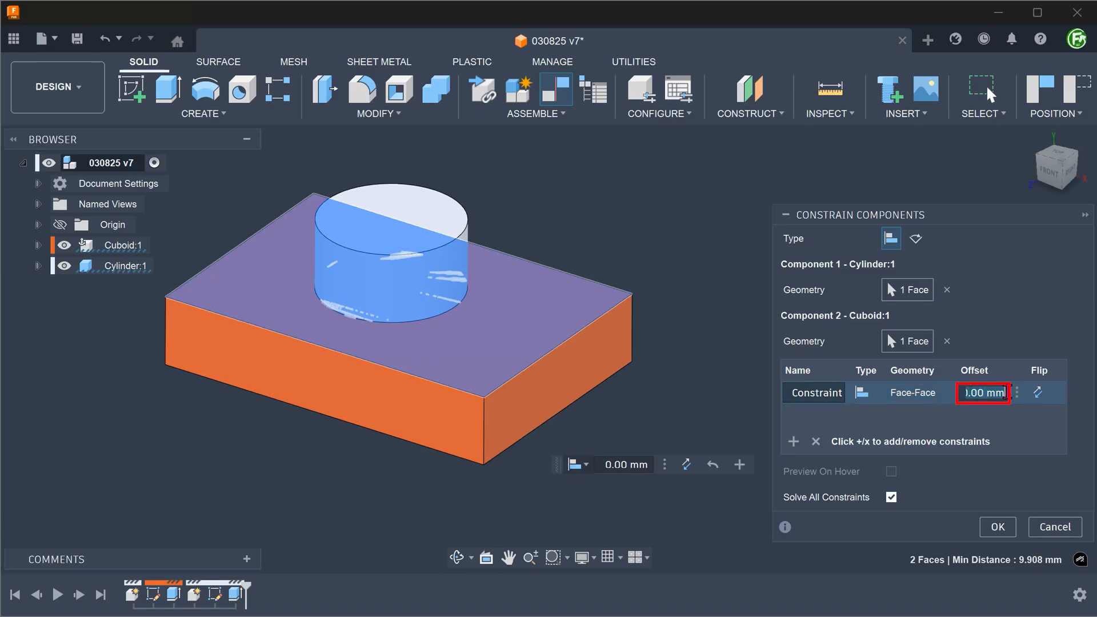
{"action": "type", "text": "5 mm"}
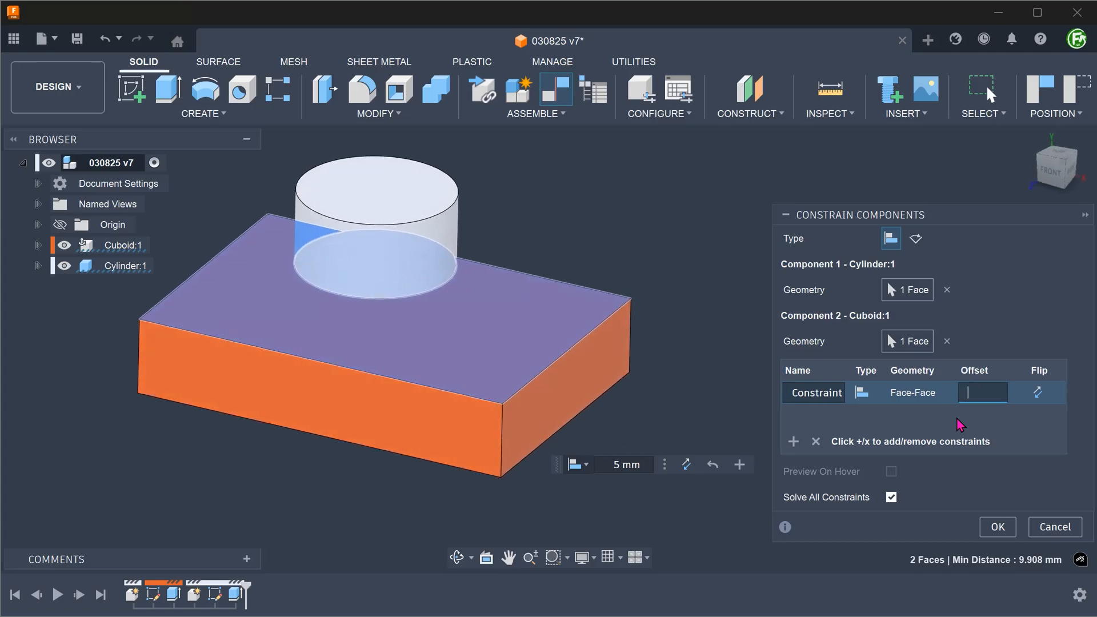
{"action": "type", "text": "0"}
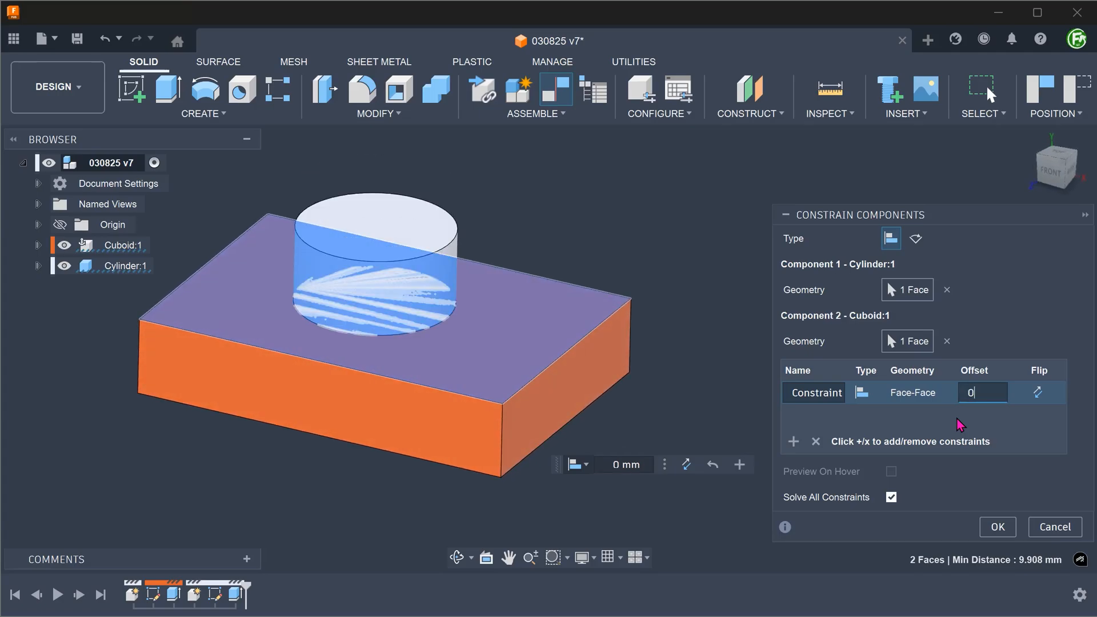
{"action": "mouse_move", "coordinate": [1037, 392]}
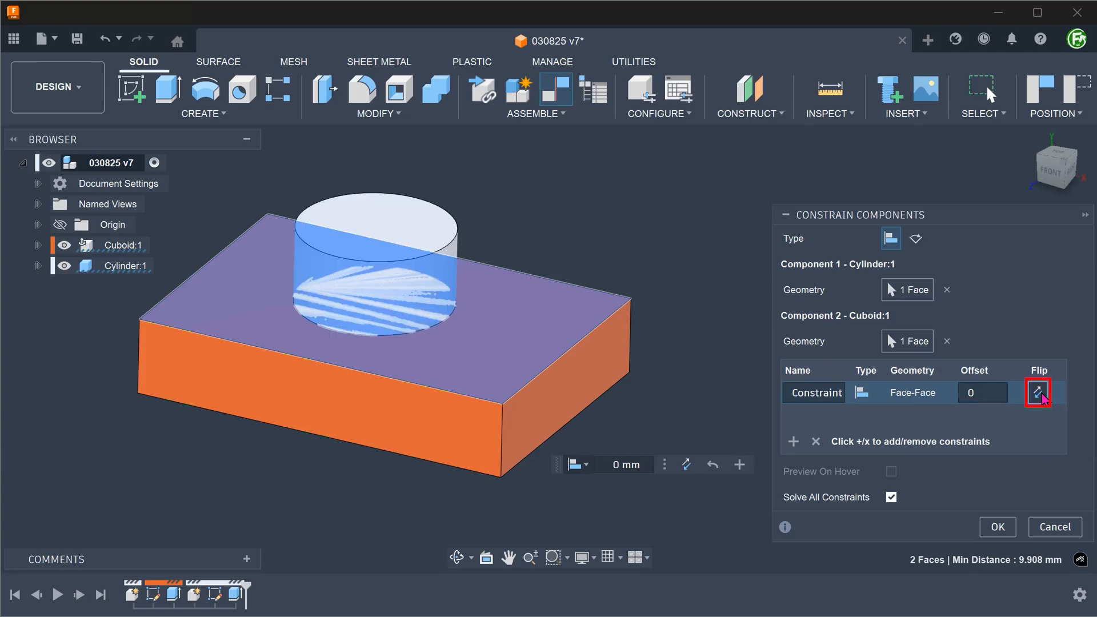
{"action": "left_click", "coordinate": [1037, 391]}
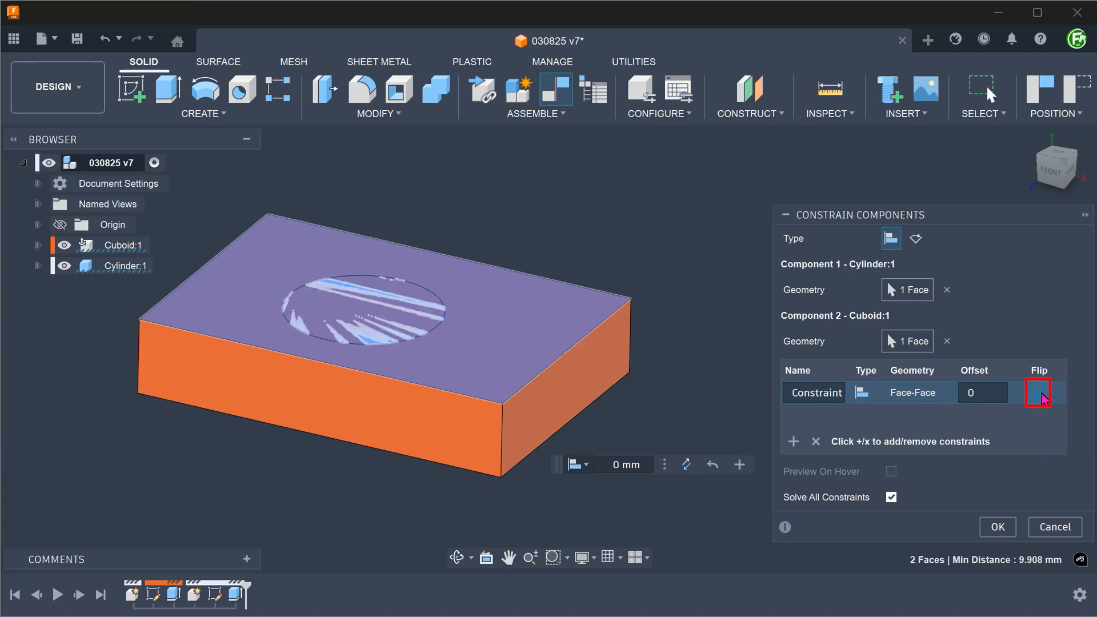
{"action": "left_click", "coordinate": [1037, 392]}
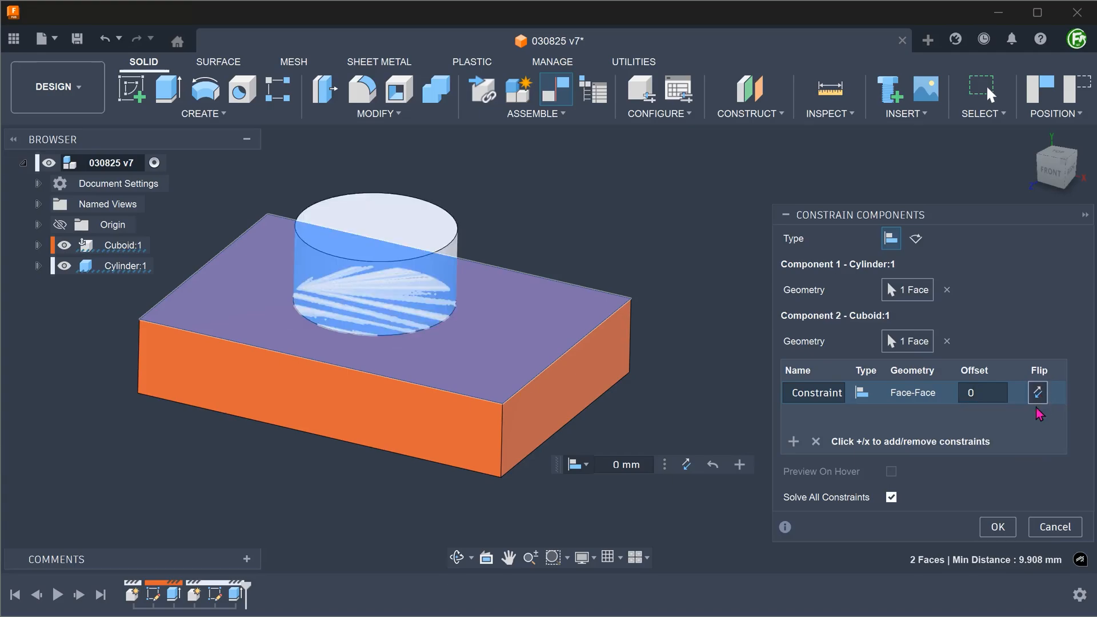
{"action": "left_click", "coordinate": [996, 527]}
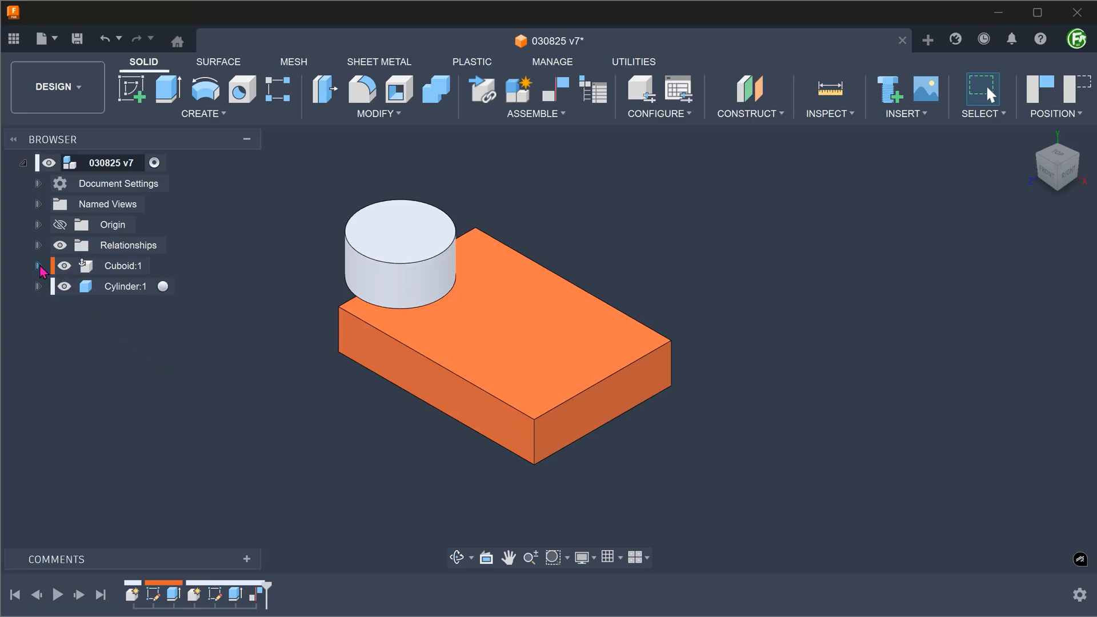
Make Sketch1 under Cuboid:1 visible to reveal the top-face diagonals and centre point
{"action": "left_click", "coordinate": [39, 265]}
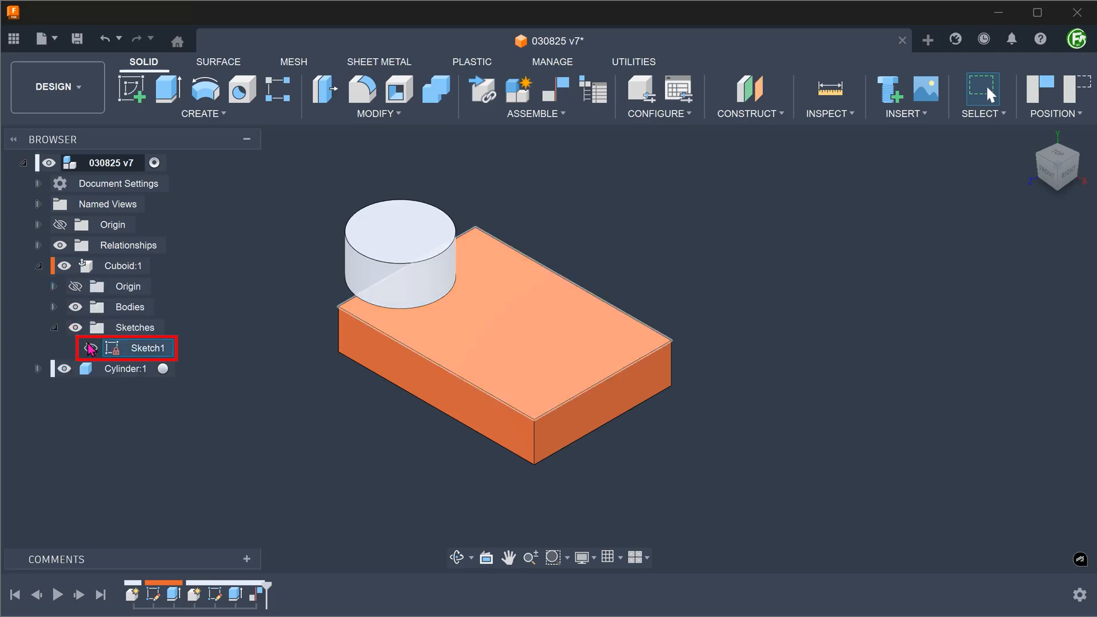
{"action": "left_click", "coordinate": [89, 347]}
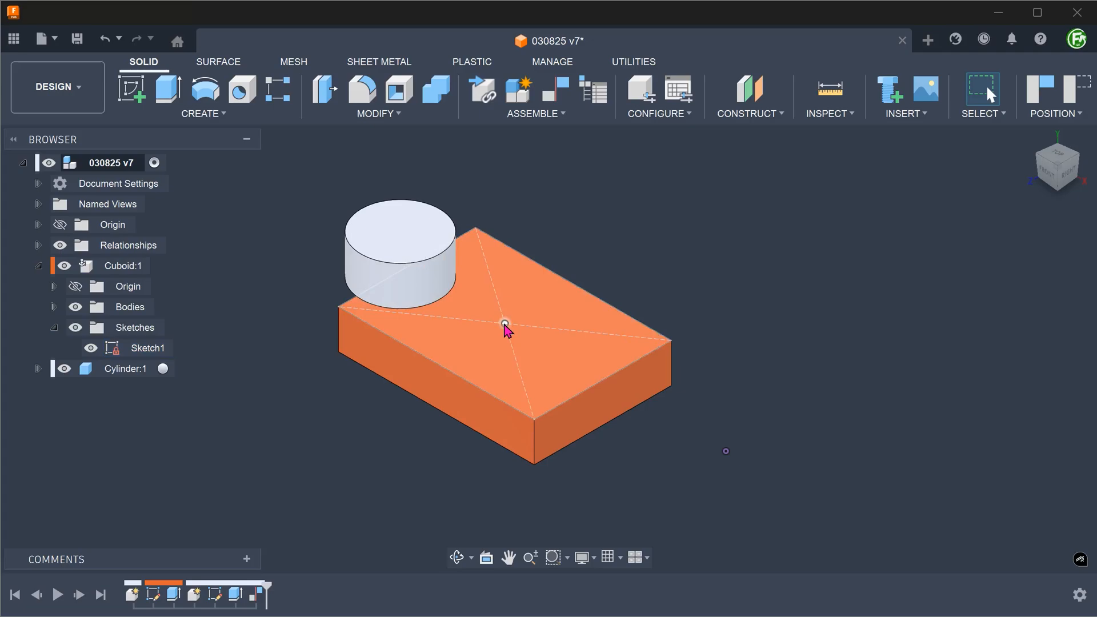
{"action": "mouse_move", "coordinate": [273, 569]}
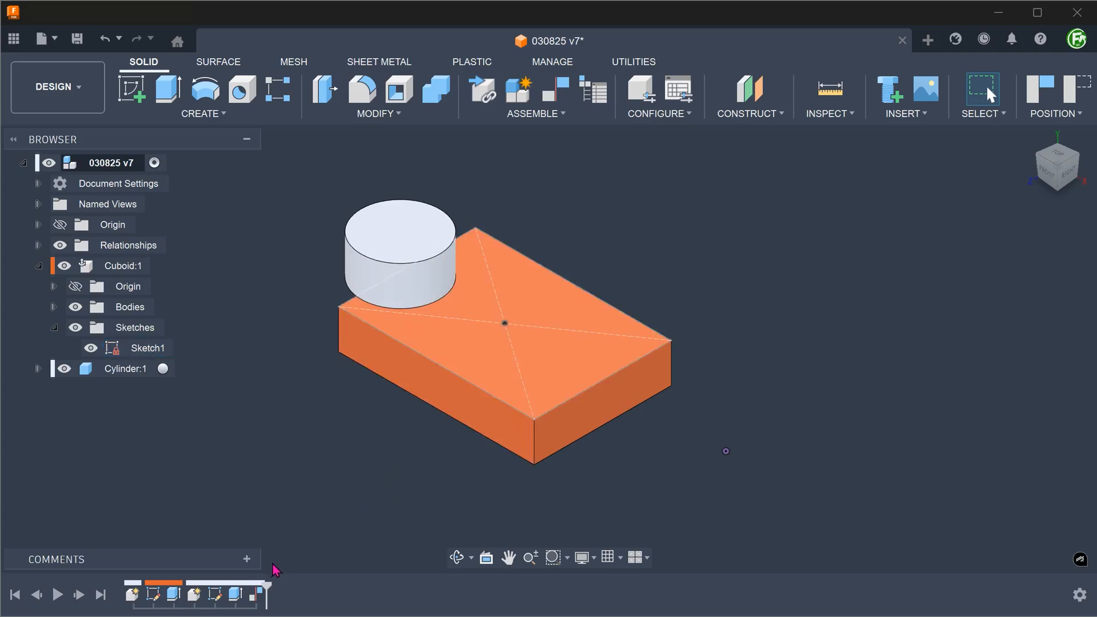
Add a second constraint between the cylinder face and the sketch centre point and apply both
{"action": "left_click", "coordinate": [257, 594]}
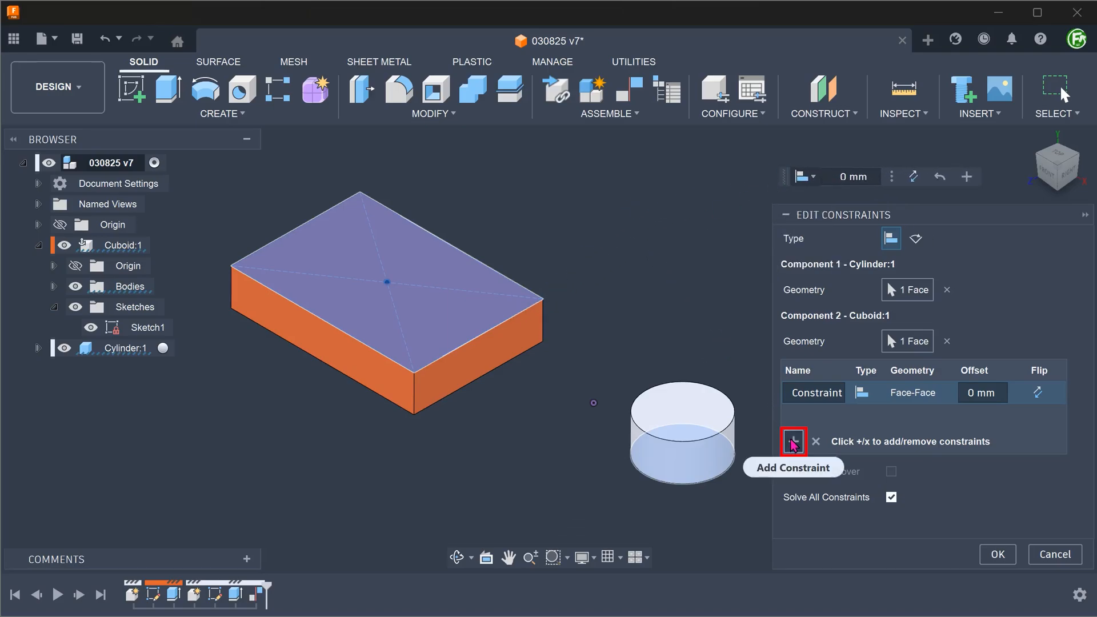
{"action": "left_click", "coordinate": [793, 441]}
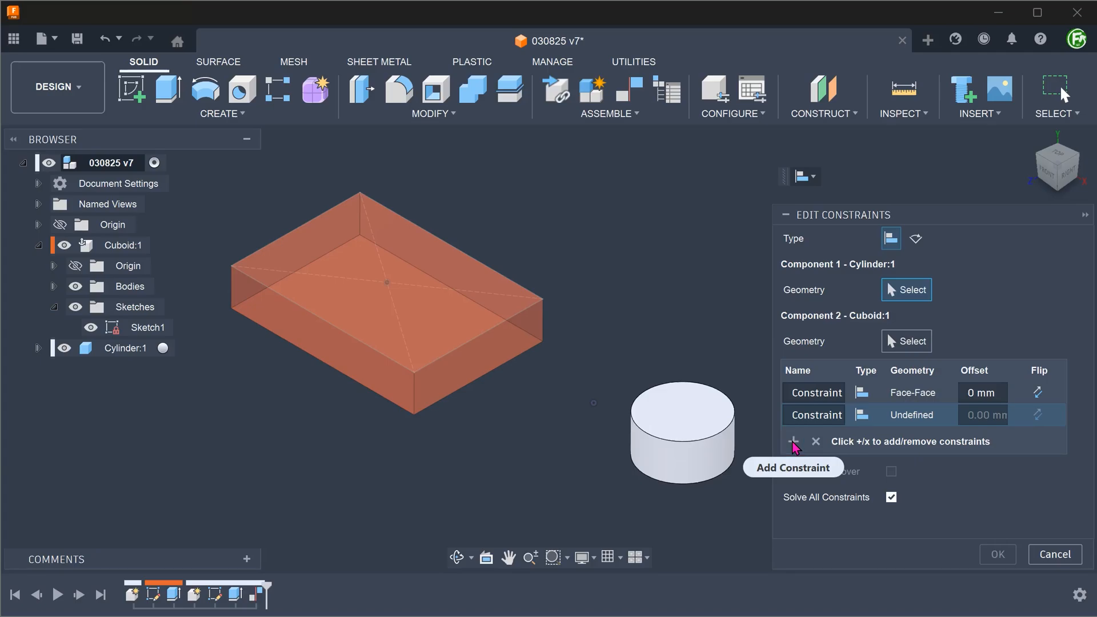
{"action": "mouse_move", "coordinate": [681, 461]}
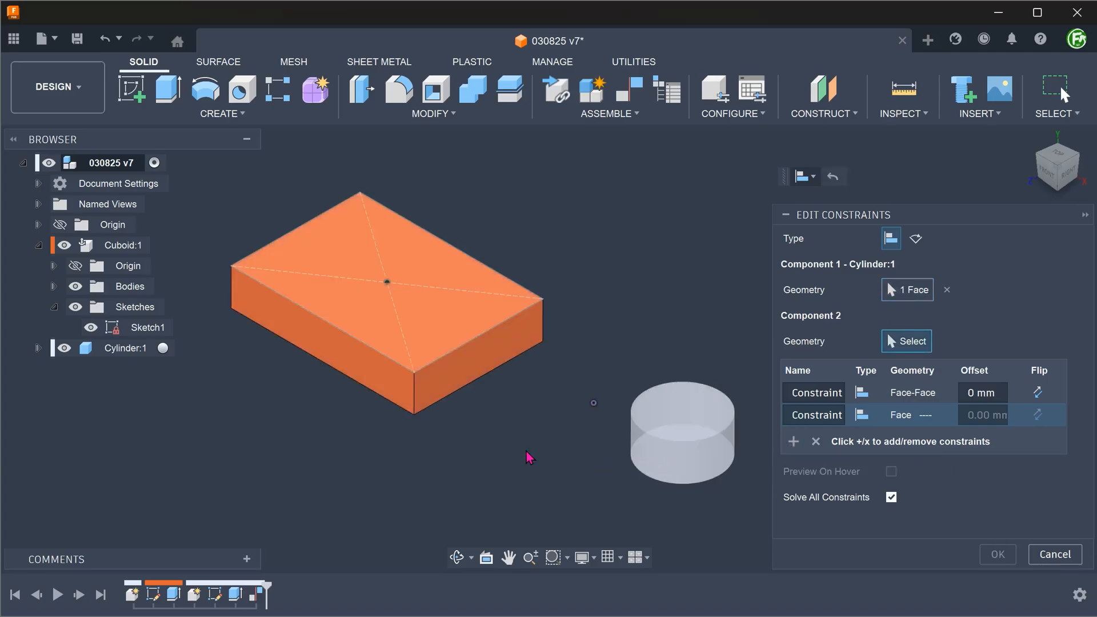
{"action": "left_click", "coordinate": [385, 282]}
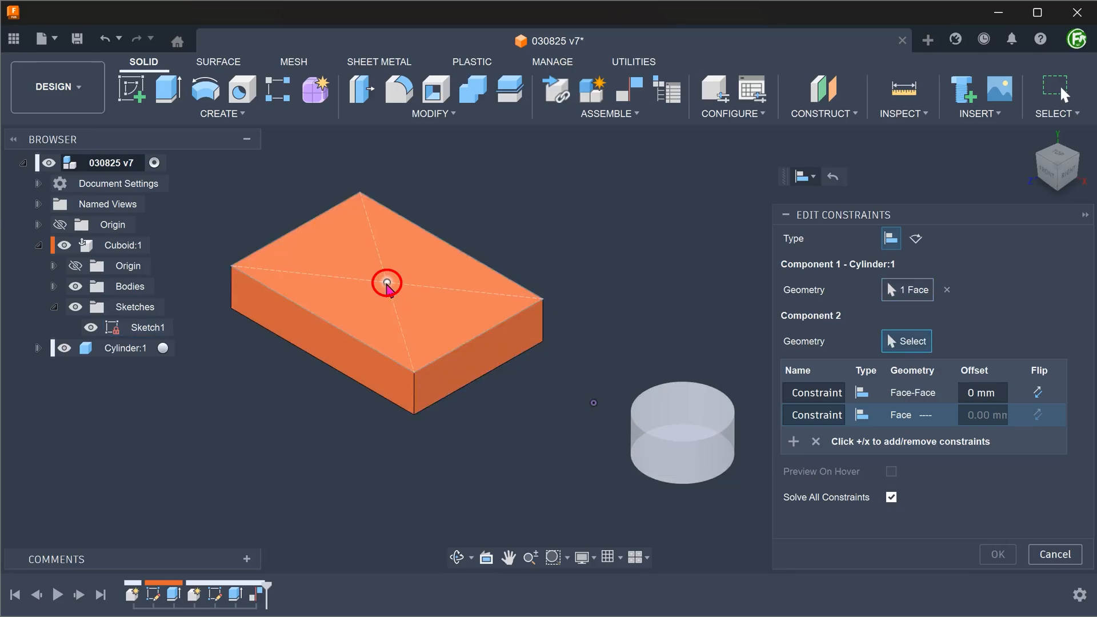
{"action": "mouse_move", "coordinate": [386, 287]}
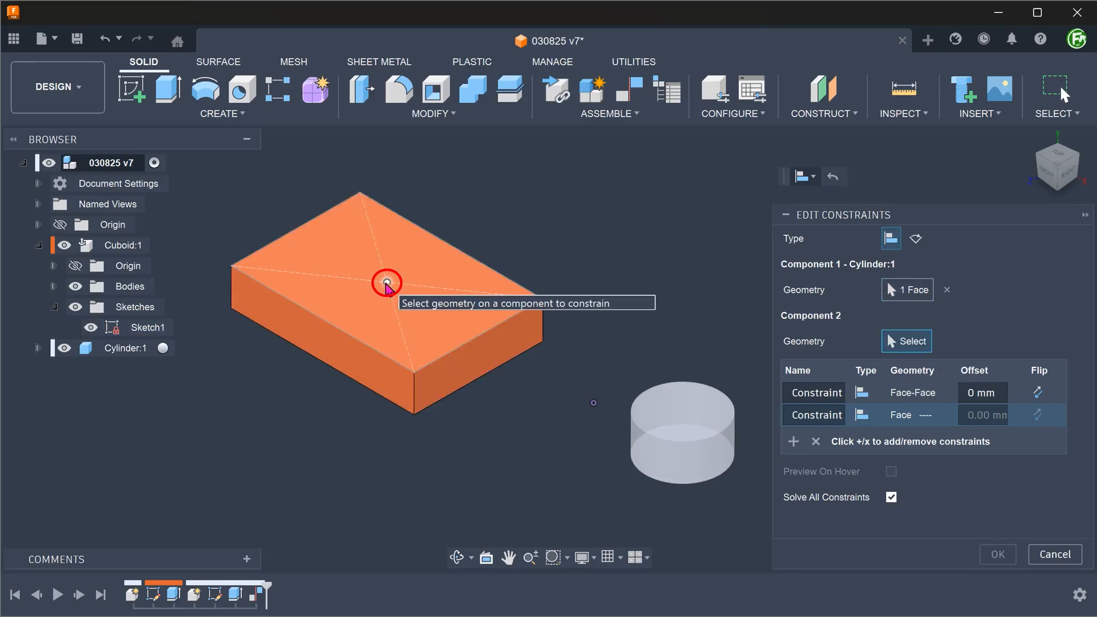
{"action": "left_click", "coordinate": [386, 282]}
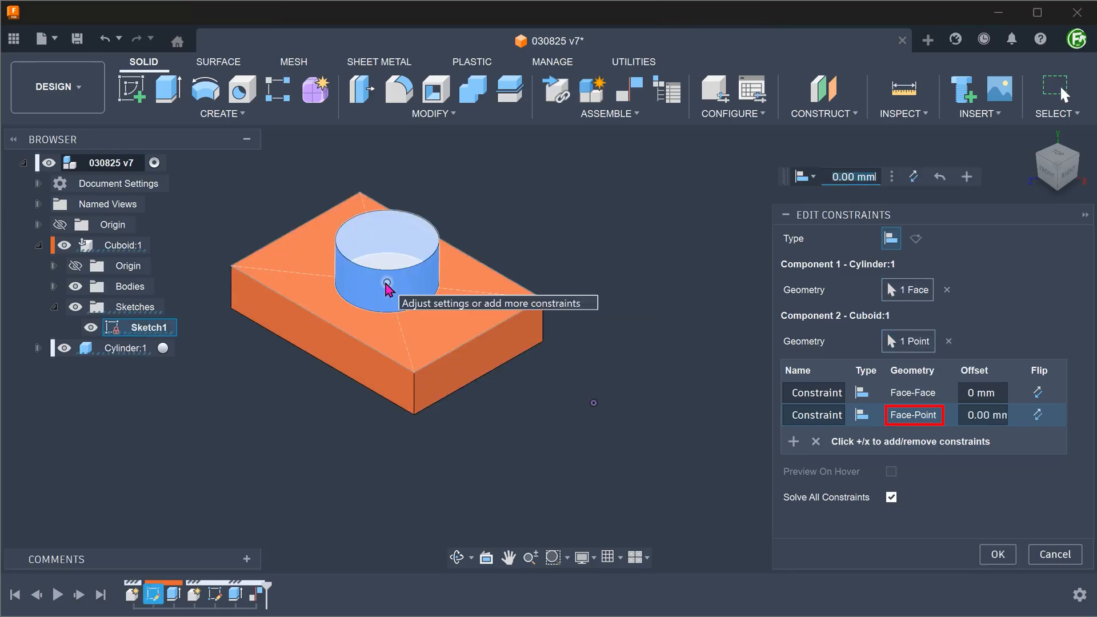
{"action": "mouse_move", "coordinate": [501, 421]}
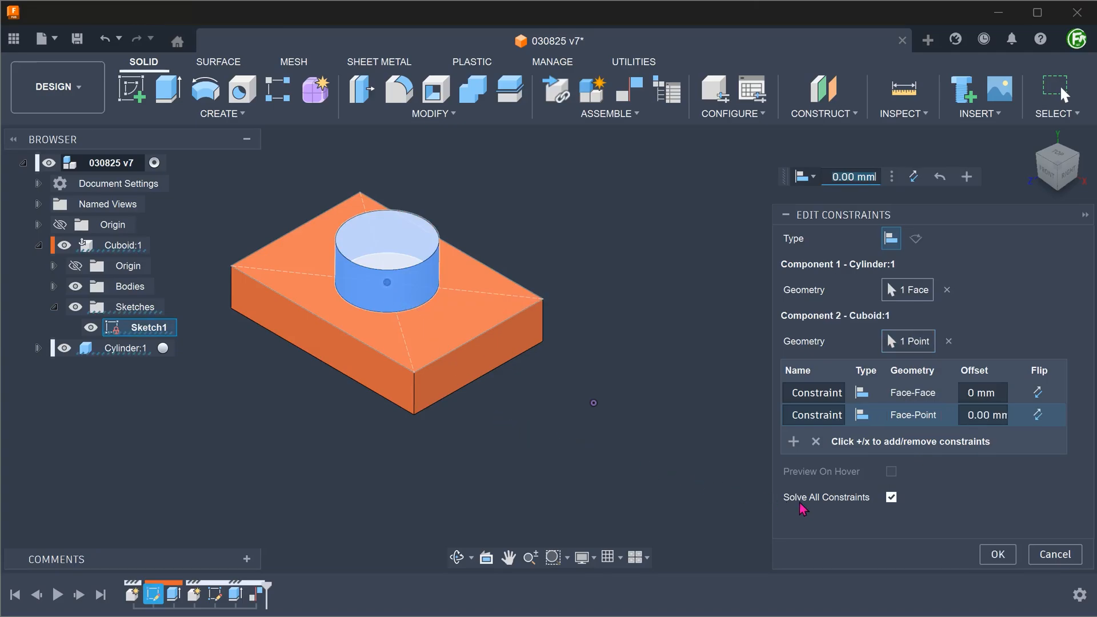
{"action": "left_click", "coordinate": [996, 554]}
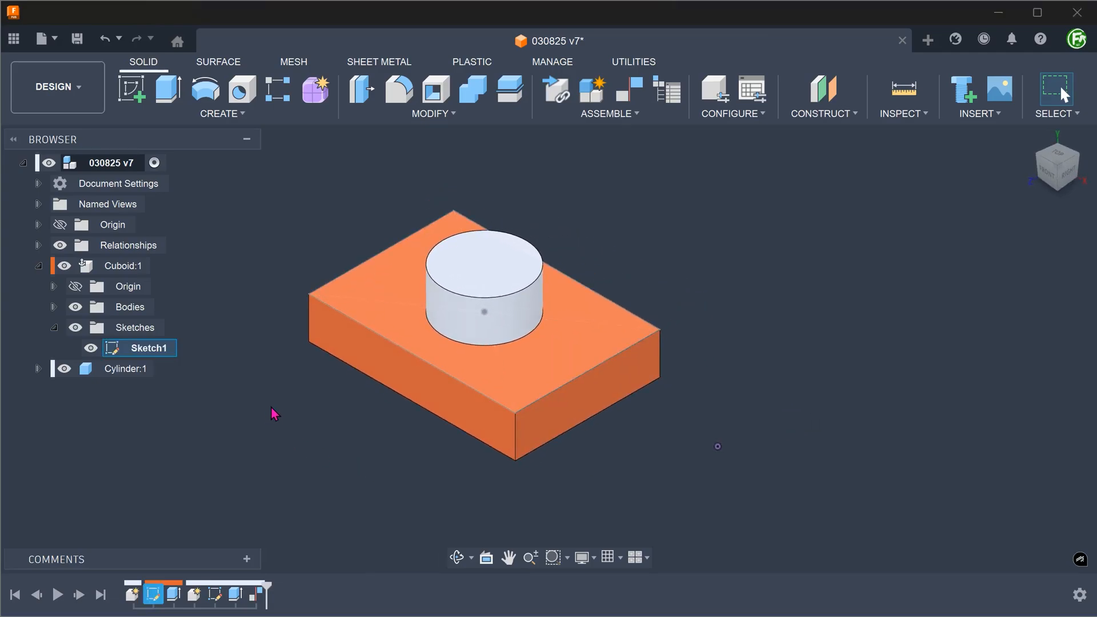
{"action": "mouse_move", "coordinate": [320, 292]}
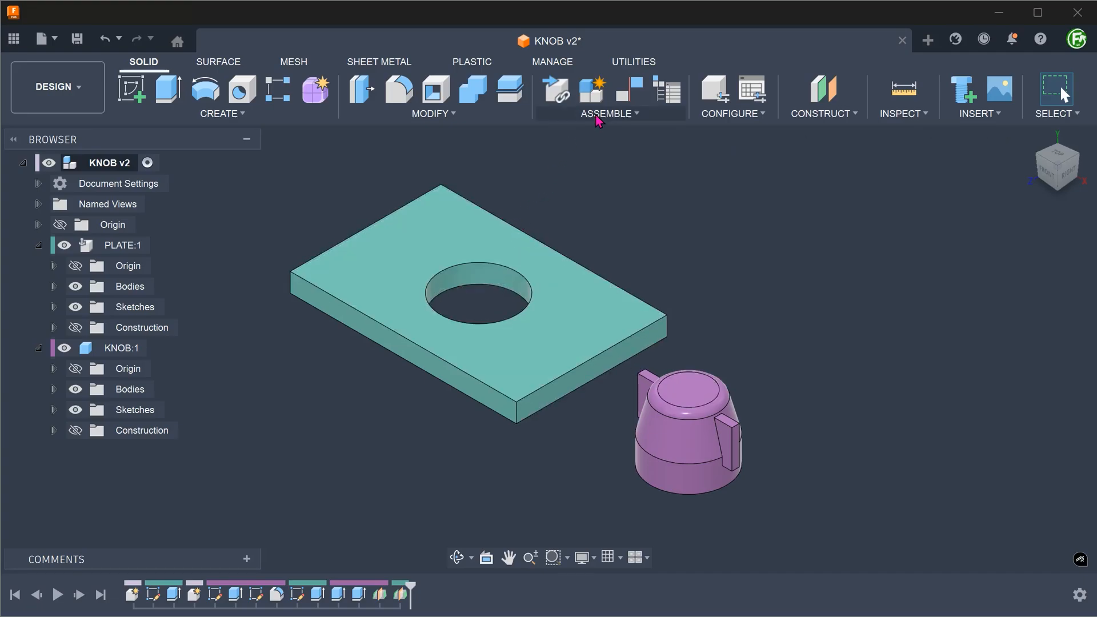
Start a new Constrain Components command for knob and plate with Preview On Hover enabled
{"action": "left_click", "coordinate": [608, 113]}
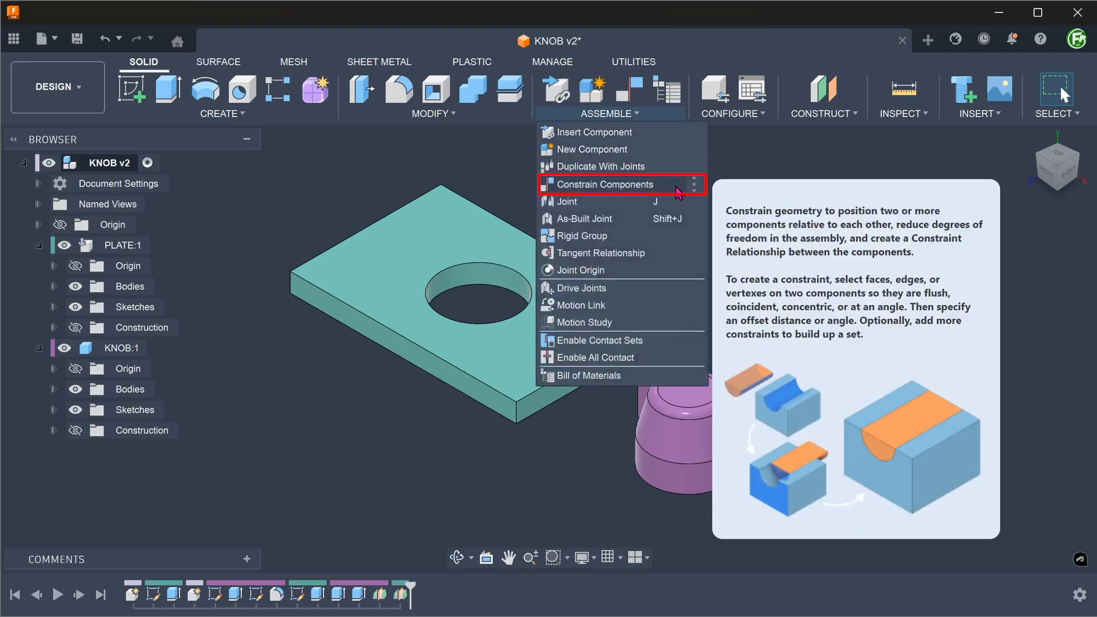
{"action": "left_click", "coordinate": [605, 184]}
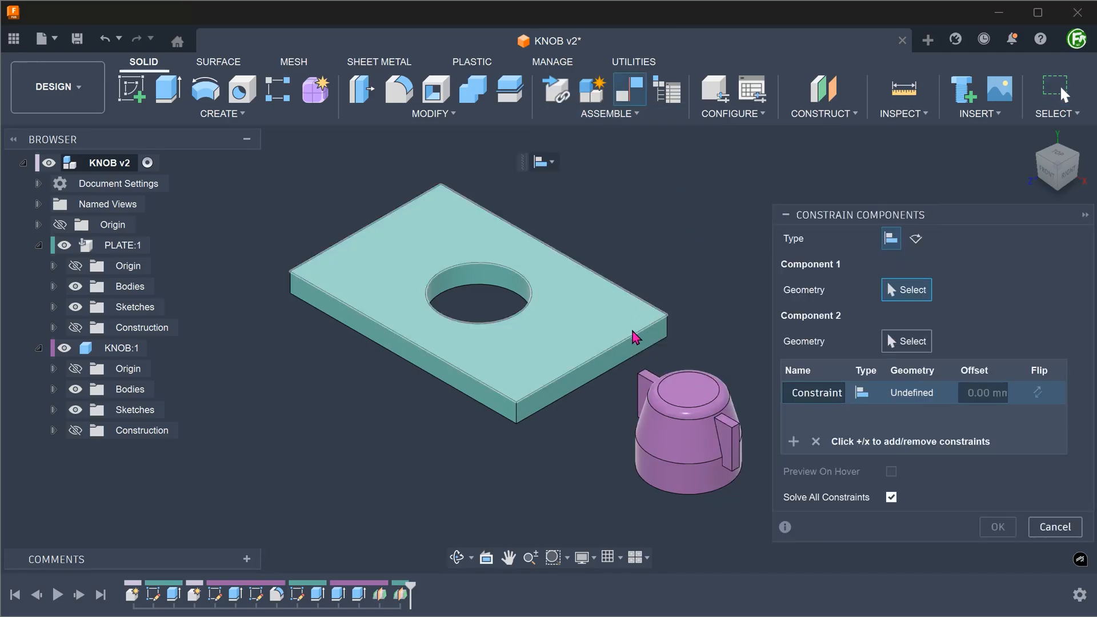
{"action": "mouse_move", "coordinate": [658, 475]}
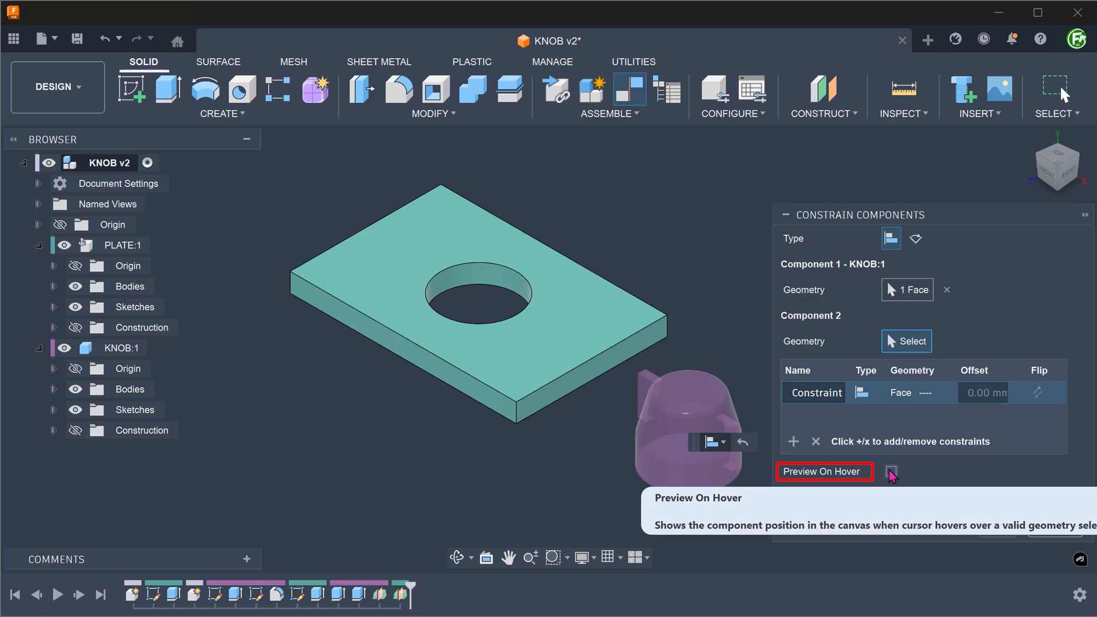
{"action": "left_click", "coordinate": [890, 471]}
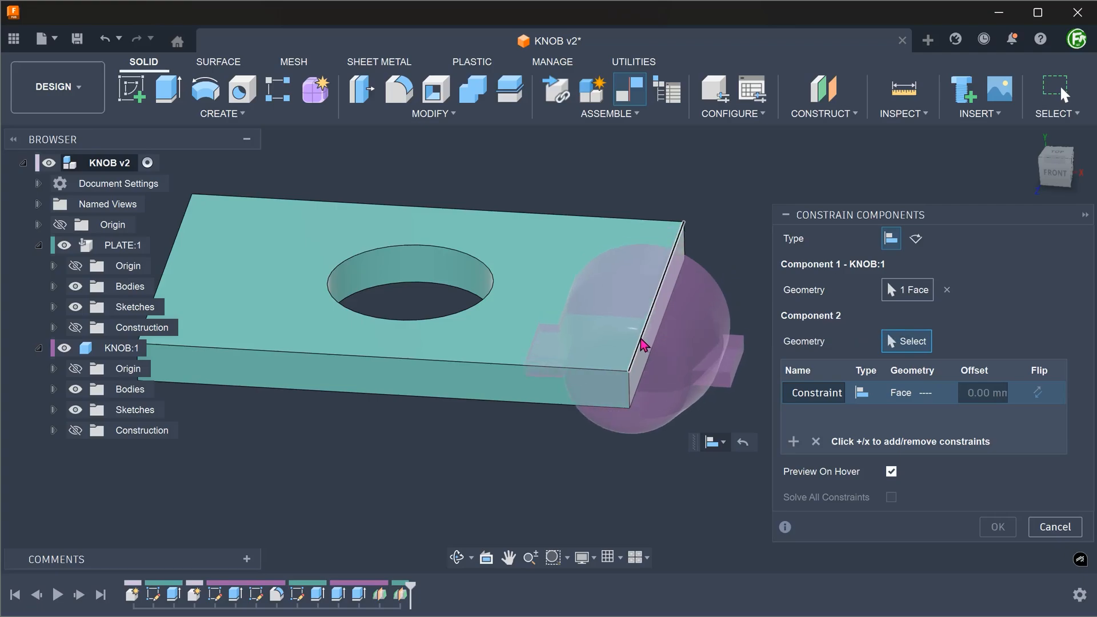
{"action": "mouse_move", "coordinate": [889, 471]}
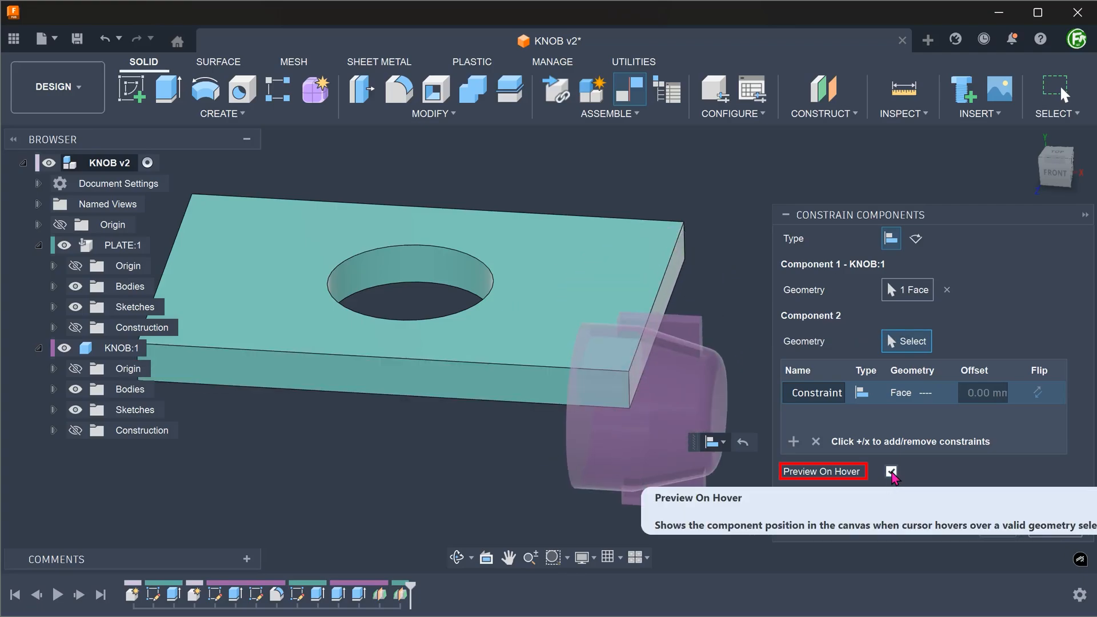
Disable Preview On Hover before picking the hole's cylindrical face
{"action": "left_click", "coordinate": [890, 471]}
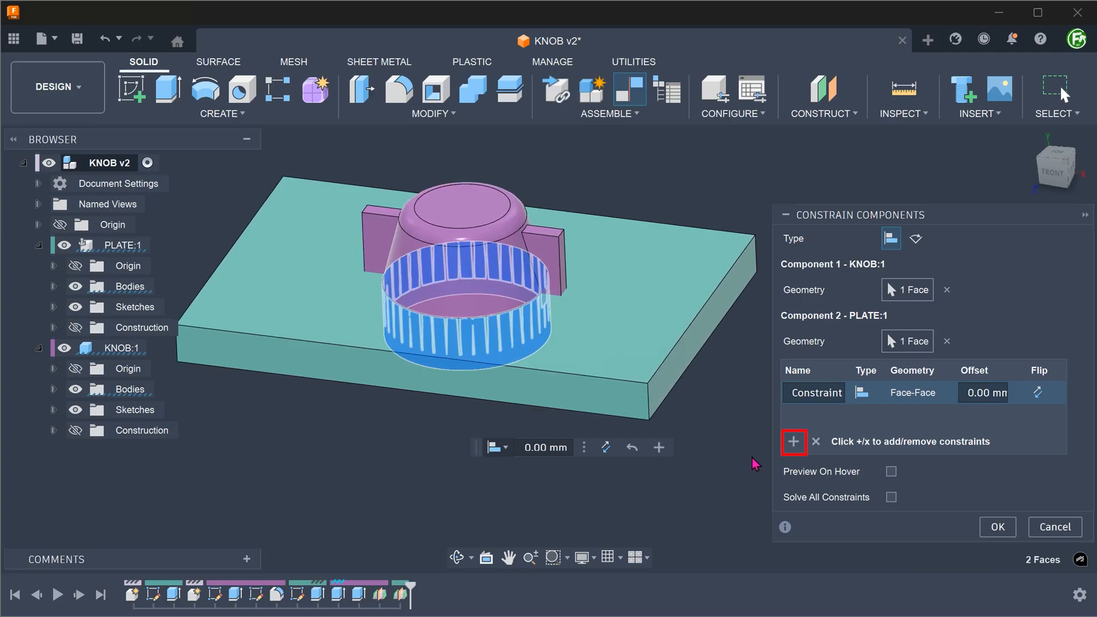
Add a second constraint from the knob's bottom face to the plate top with 1 mm offset and apply
{"action": "left_click", "coordinate": [793, 441]}
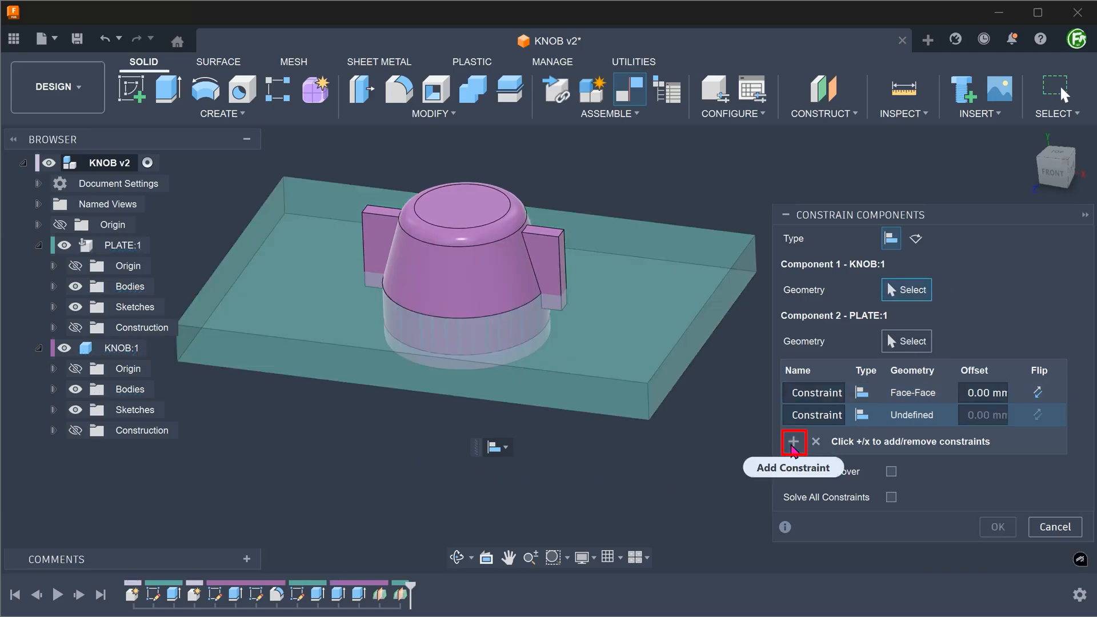
{"action": "left_click", "coordinate": [792, 441]}
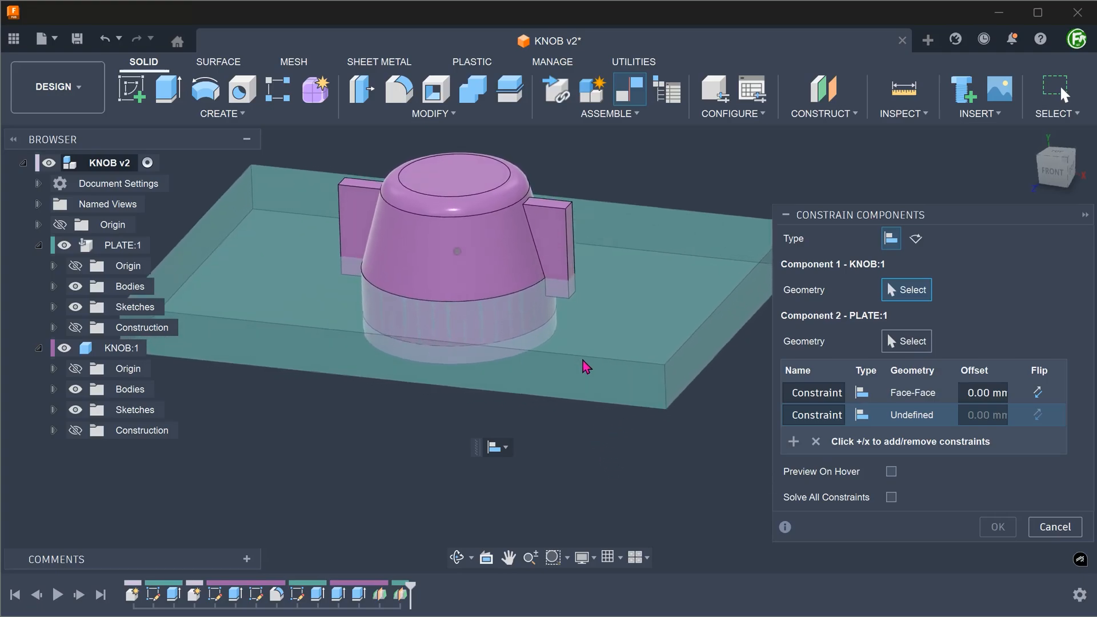
{"action": "left_click_drag", "start_coordinate": [584, 366], "coordinate": [574, 298]}
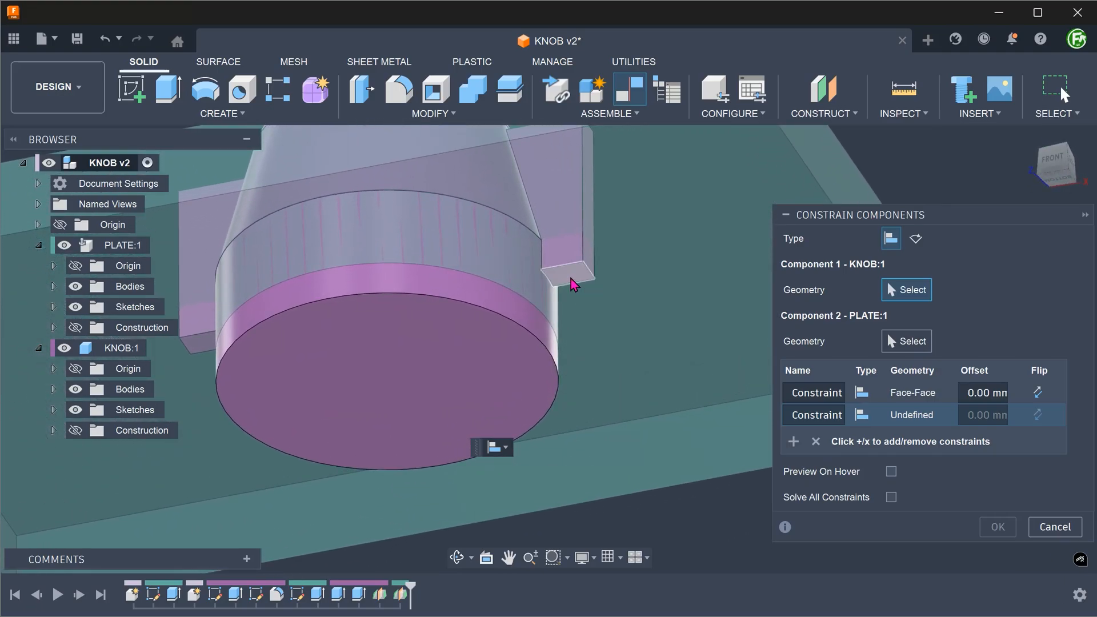
{"action": "left_click", "coordinate": [570, 273]}
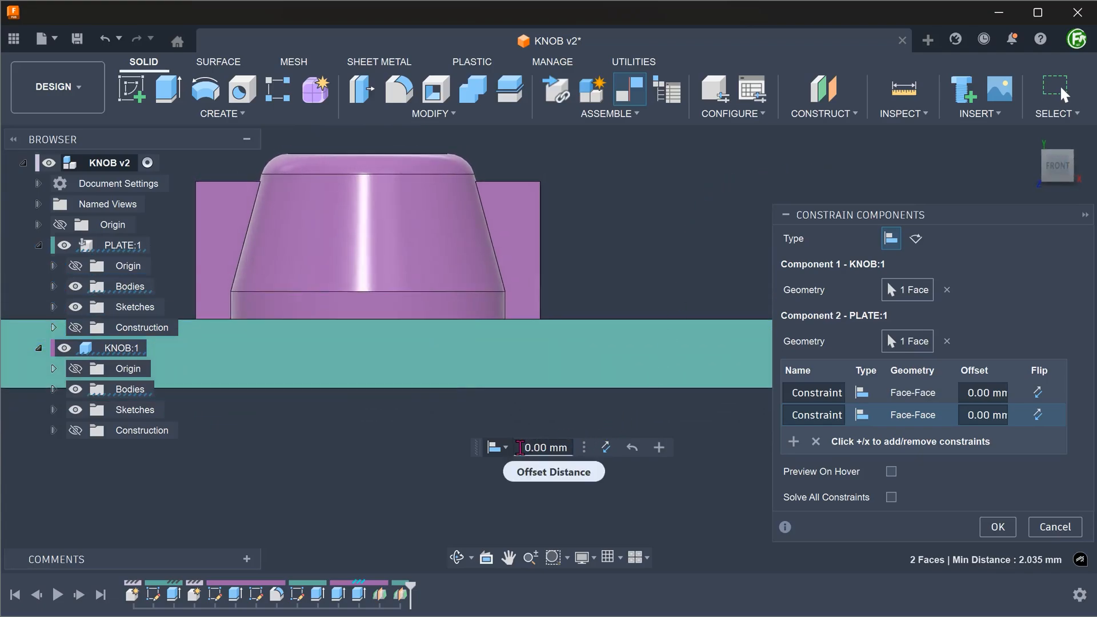
{"action": "mouse_move", "coordinate": [451, 500]}
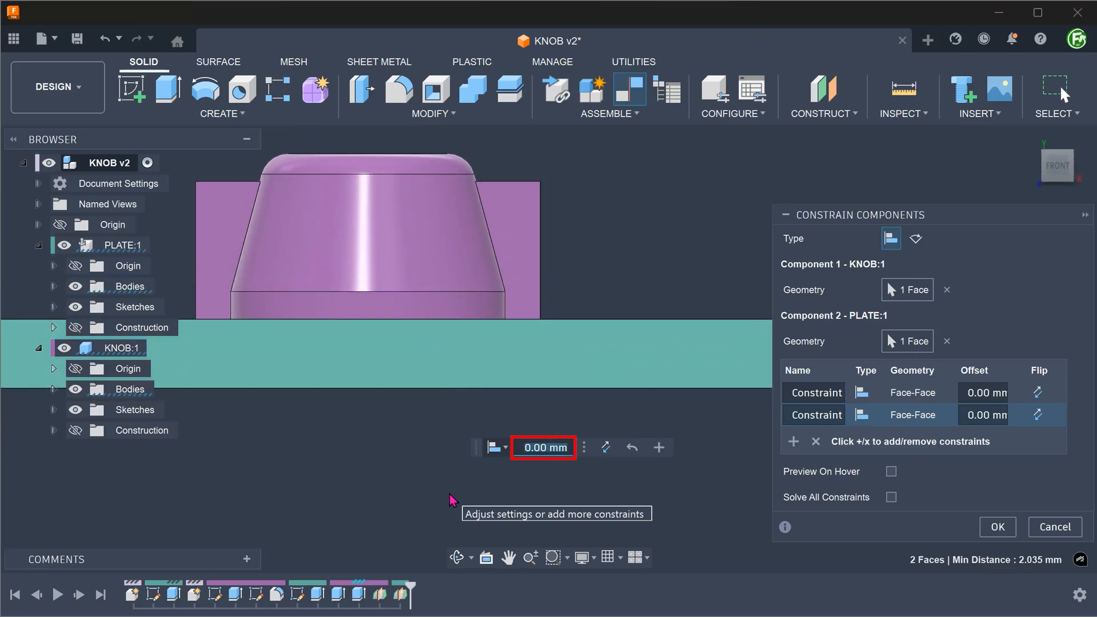
{"action": "type", "text": "1"}
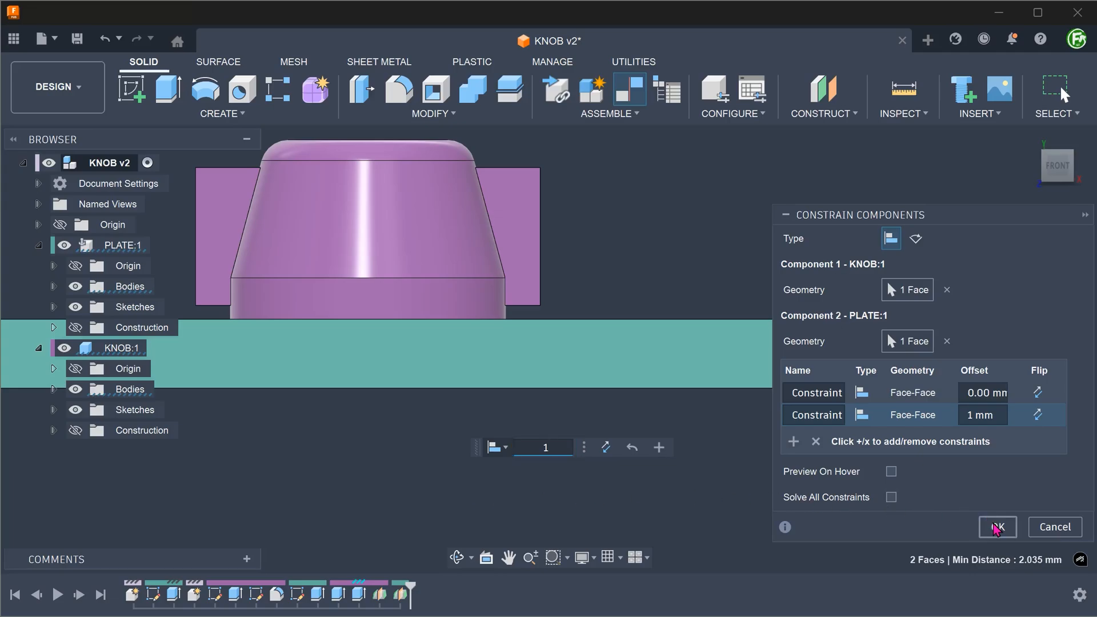
{"action": "left_click", "coordinate": [996, 527]}
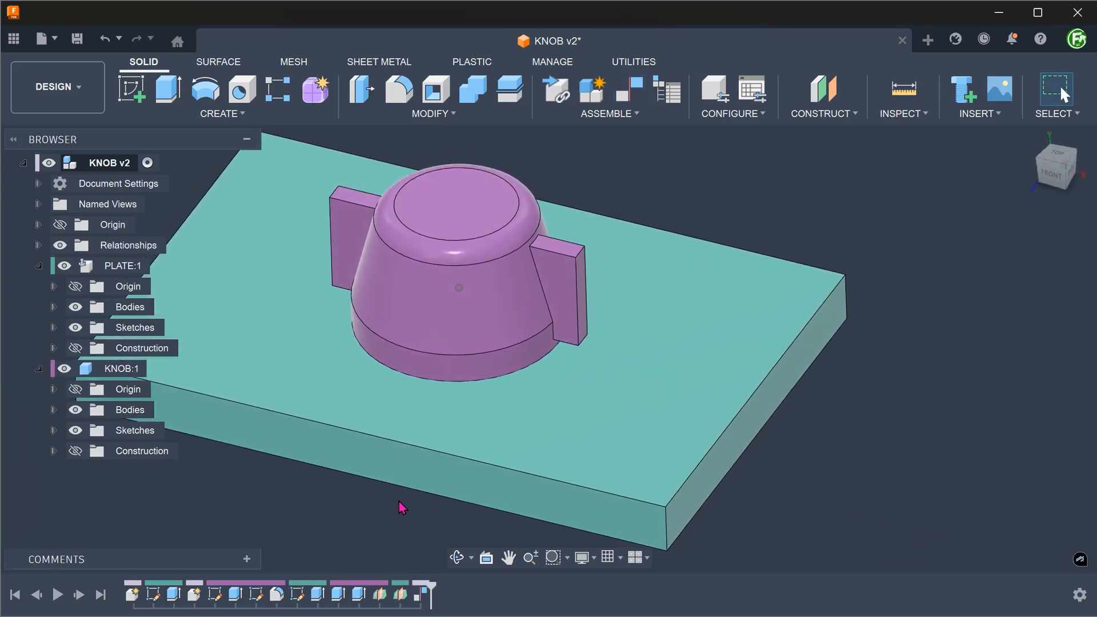
{"action": "mouse_move", "coordinate": [560, 307]}
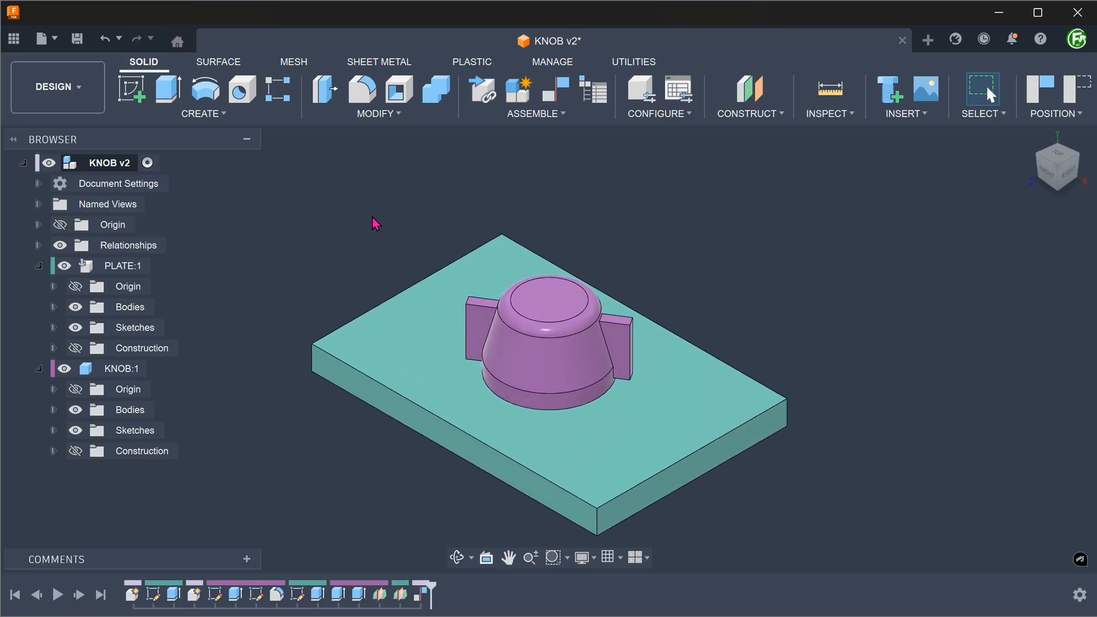
Show the Construction planes of PLATE:1 and KNOB:1 in the browser
{"action": "left_click", "coordinate": [75, 347]}
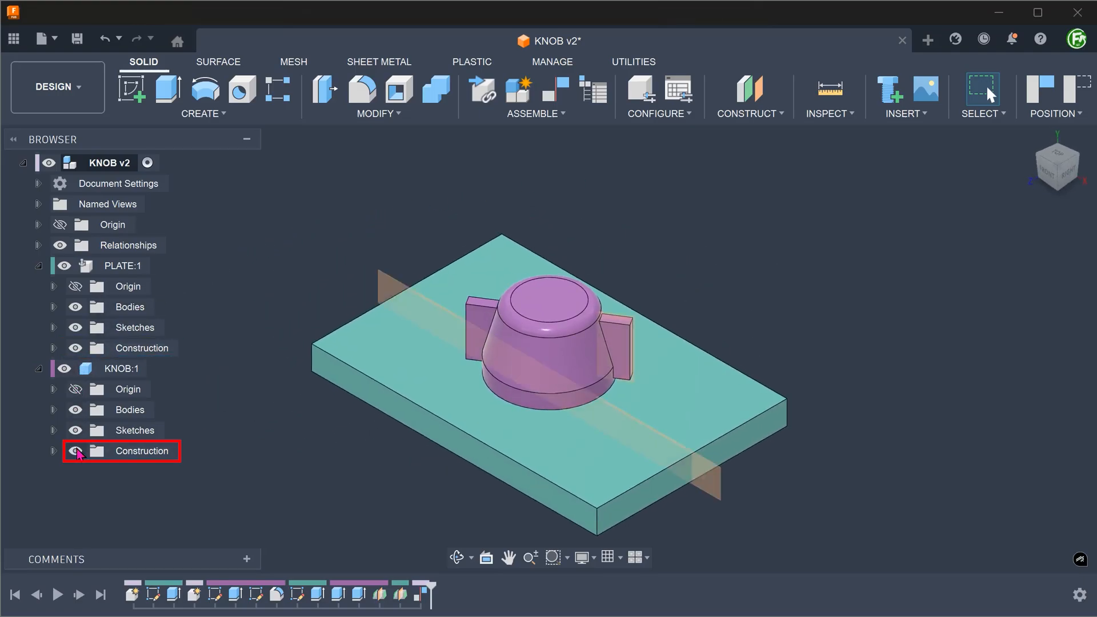
{"action": "left_click", "coordinate": [73, 450]}
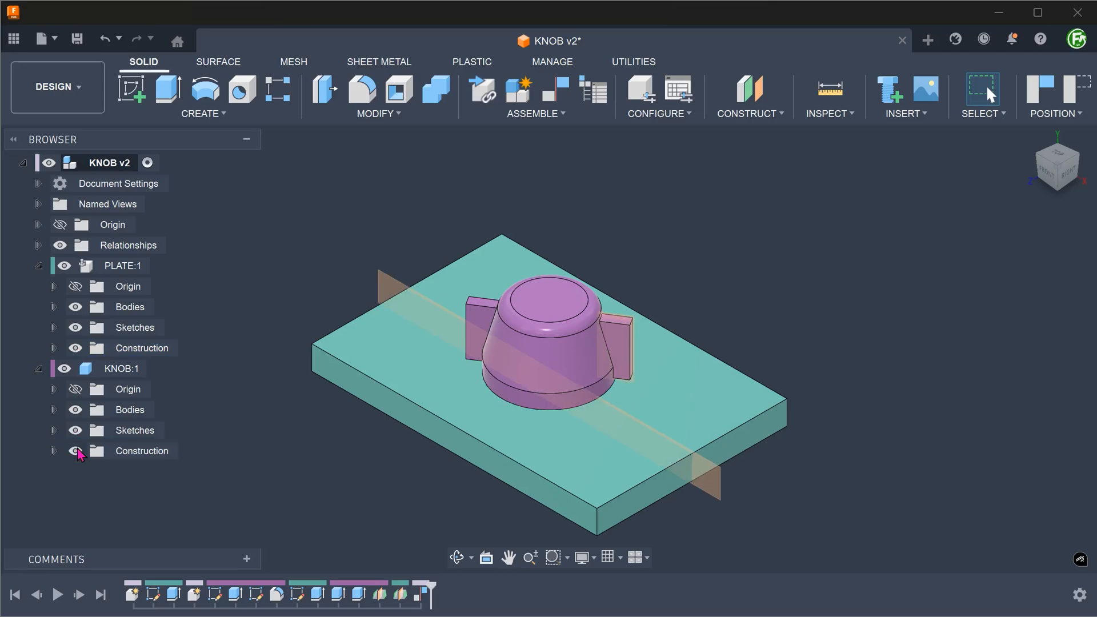
{"action": "left_click", "coordinate": [75, 450]}
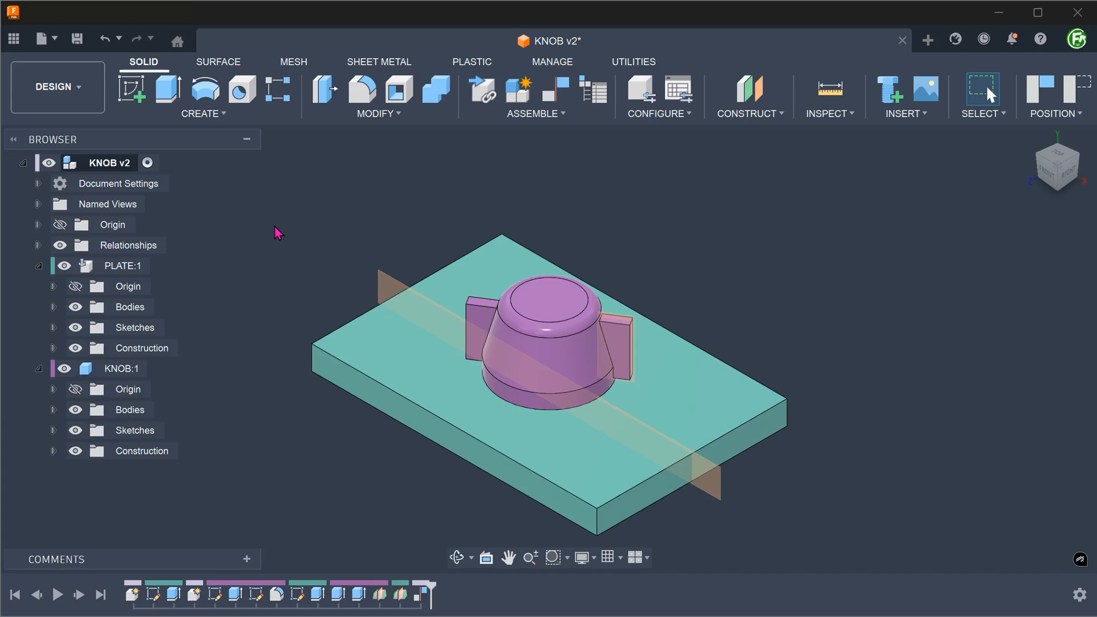
{"action": "left_click", "coordinate": [419, 595]}
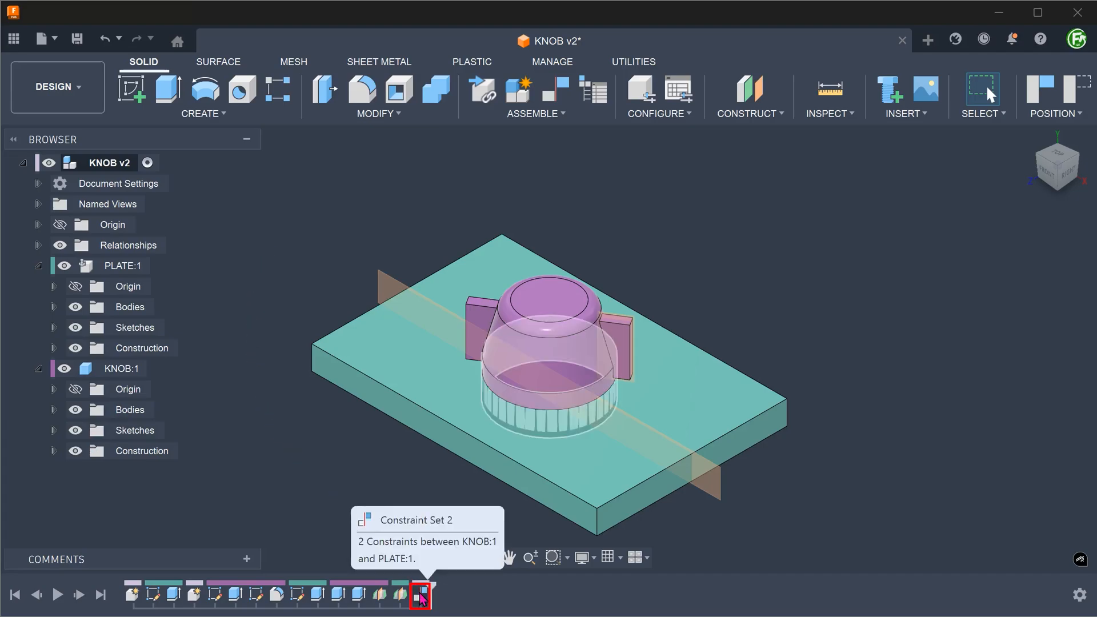
Edit the knob's constraint set and add a third row using the knob's construction plane
{"action": "left_click", "coordinate": [418, 595]}
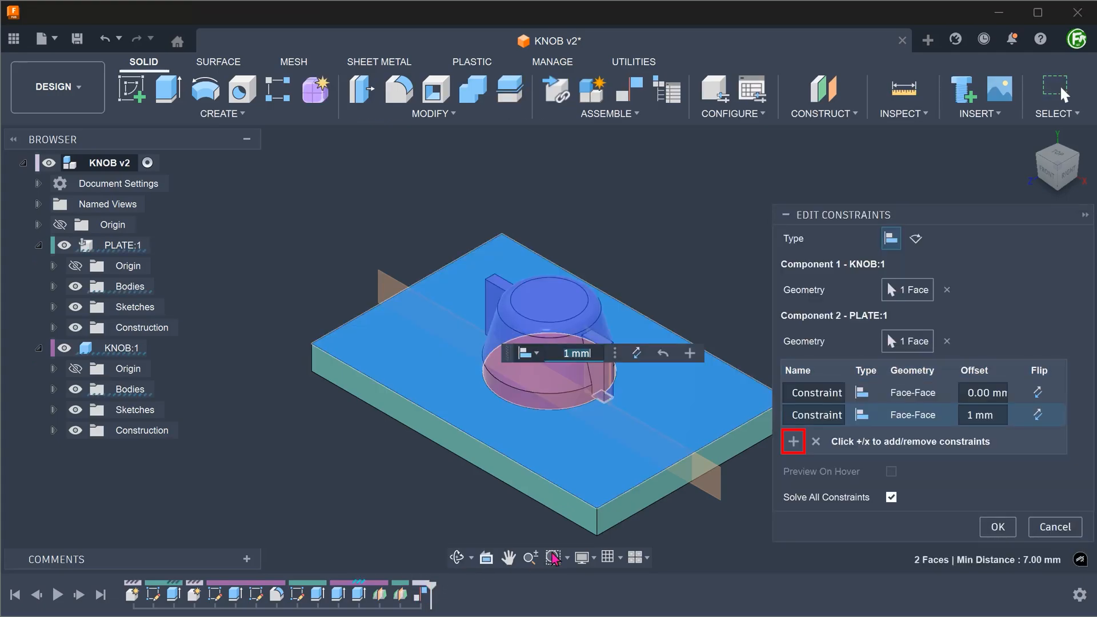
{"action": "mouse_move", "coordinate": [792, 441]}
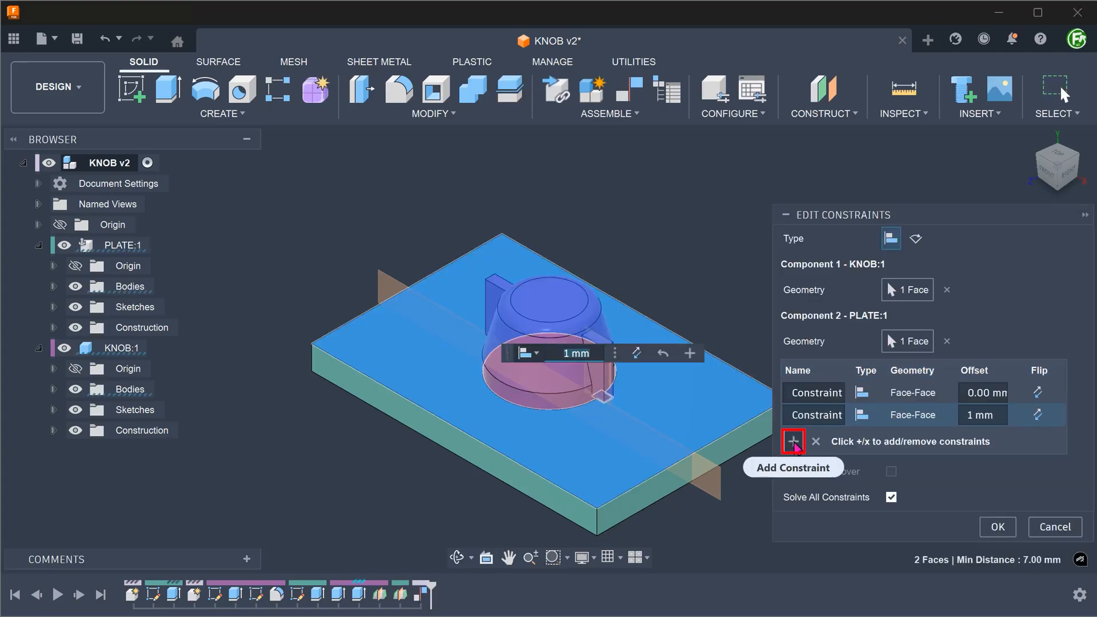
{"action": "left_click", "coordinate": [791, 441]}
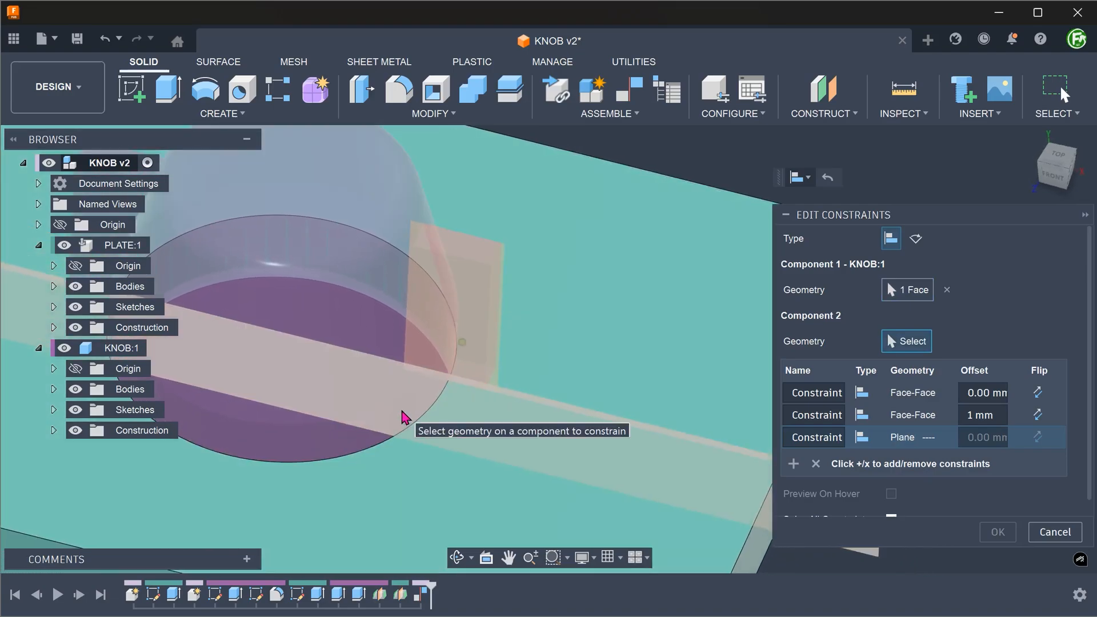
{"action": "left_click", "coordinate": [458, 294]}
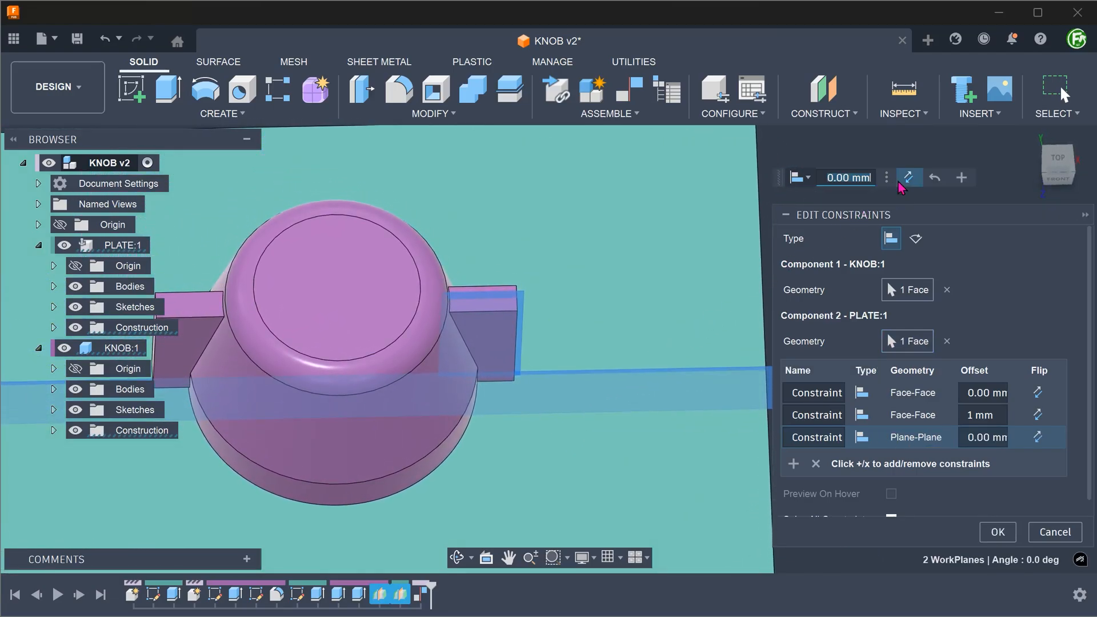
Set the plane constraint to Angle at -45° and apply the edited constraint set
{"action": "left_click", "coordinate": [807, 177]}
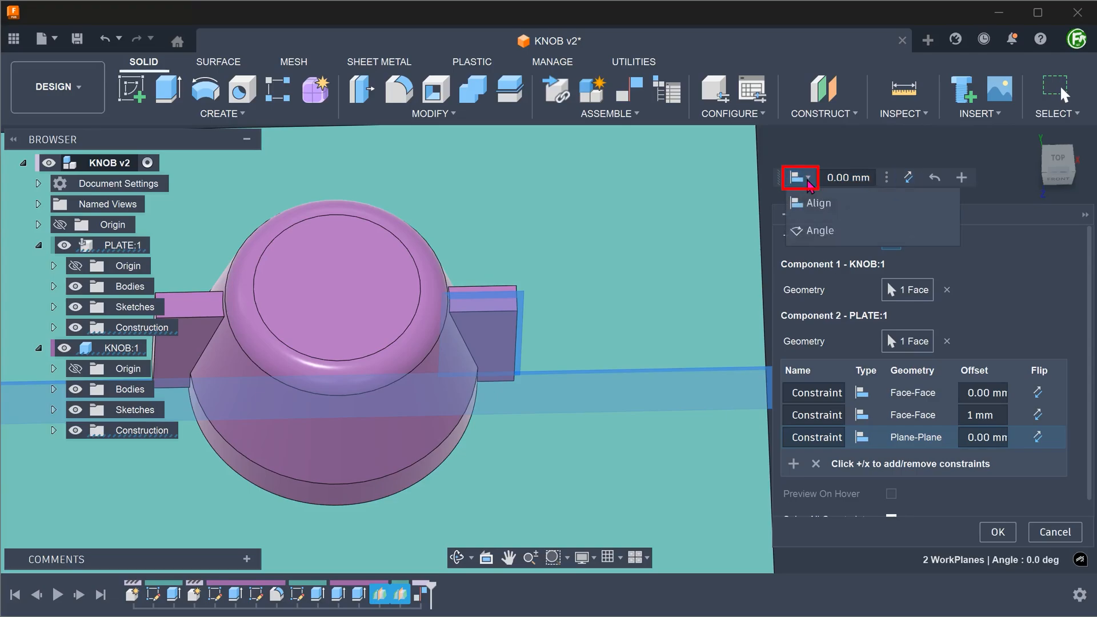
{"action": "mouse_move", "coordinate": [817, 230]}
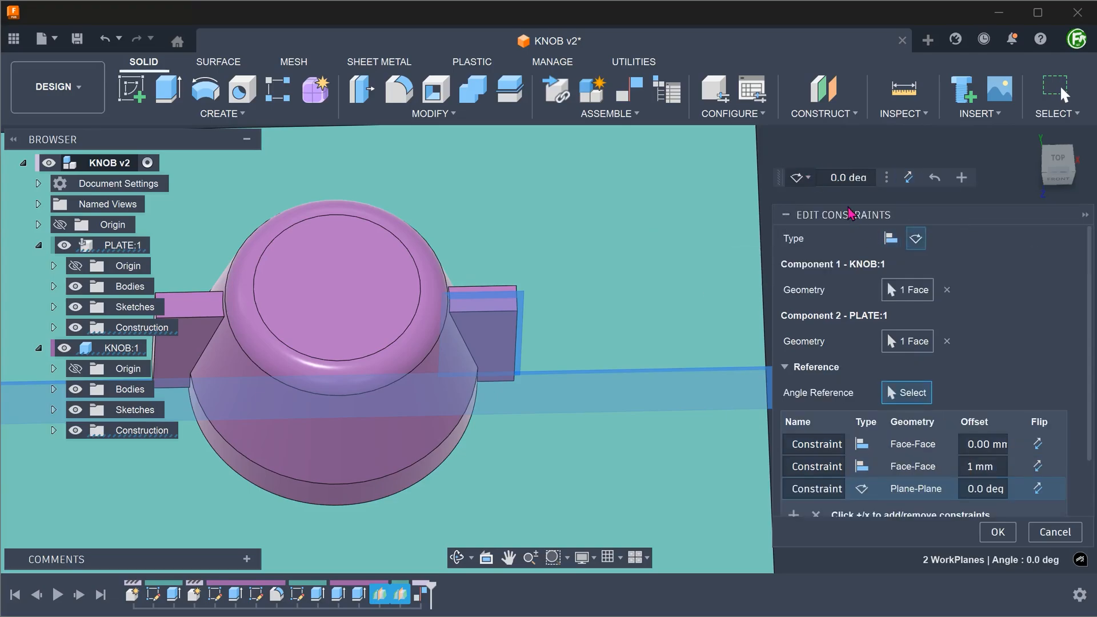
{"action": "left_click", "coordinate": [845, 177]}
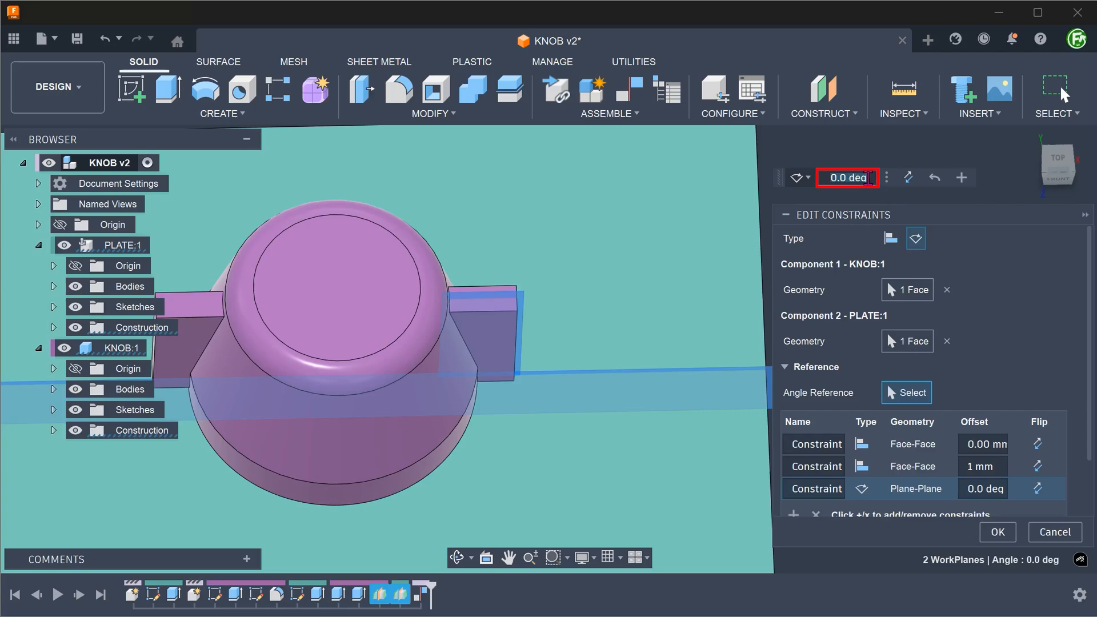
{"action": "type", "text": "45"}
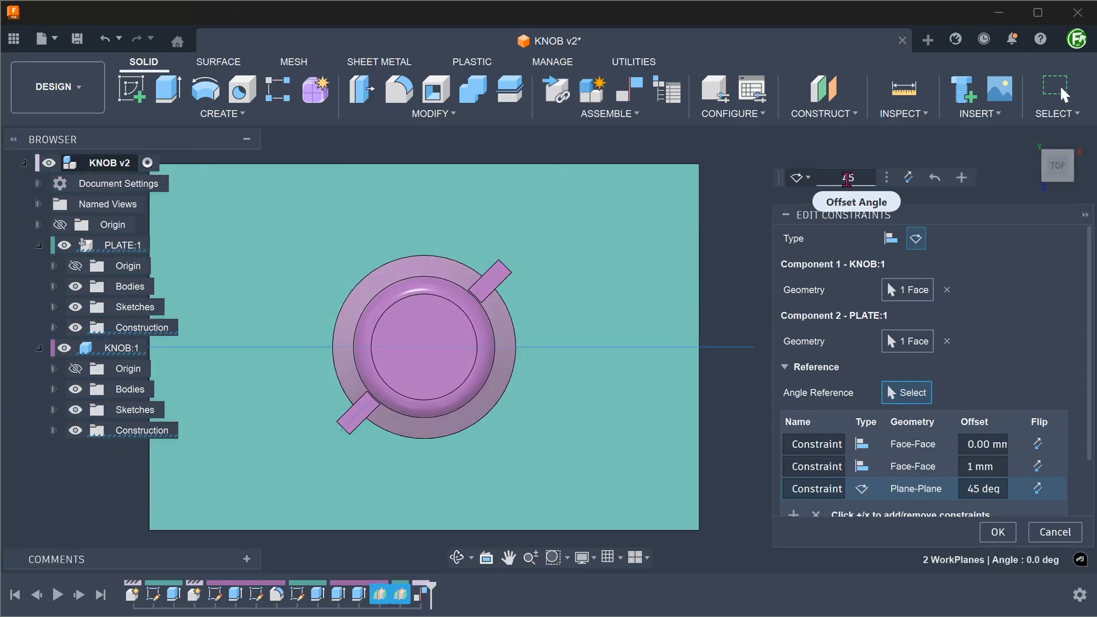
{"action": "type", "text": "-45"}
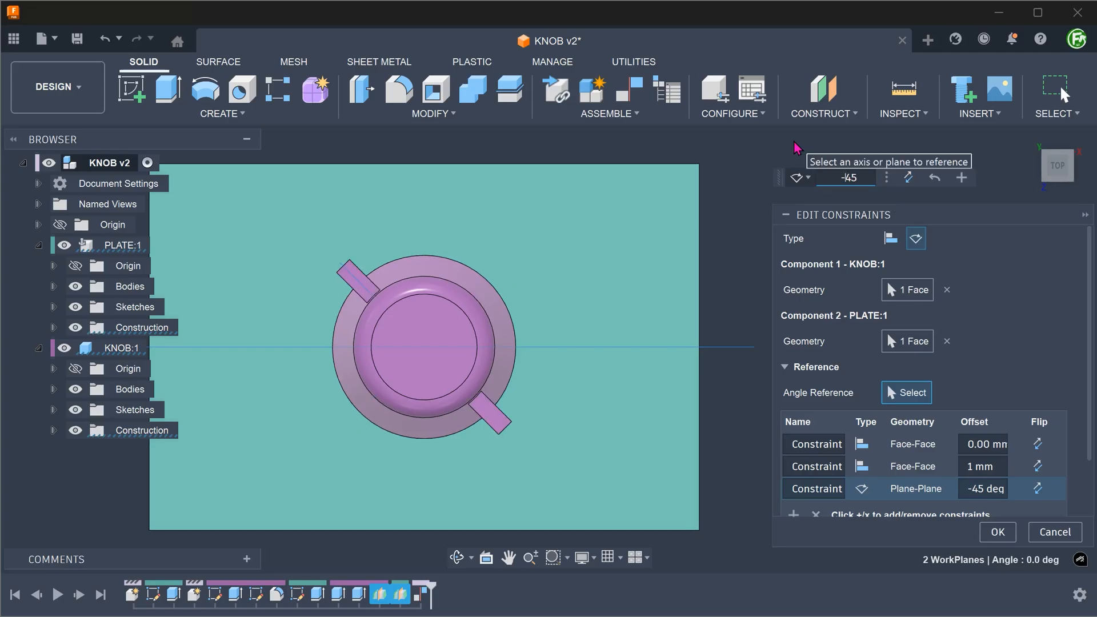
{"action": "mouse_move", "coordinate": [767, 448]}
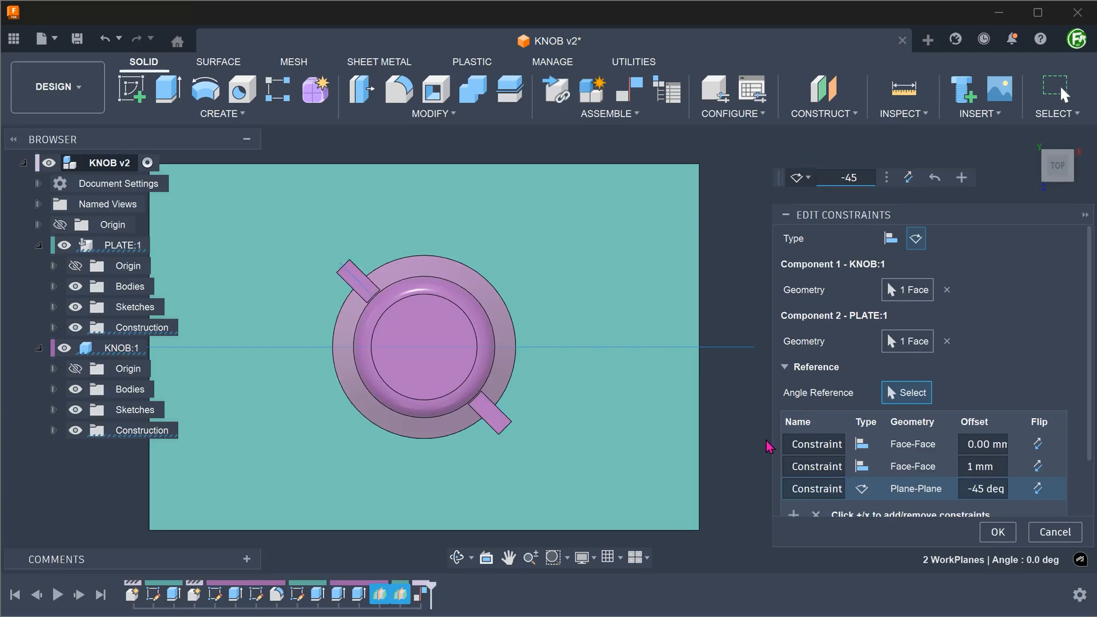
{"action": "left_click", "coordinate": [996, 531]}
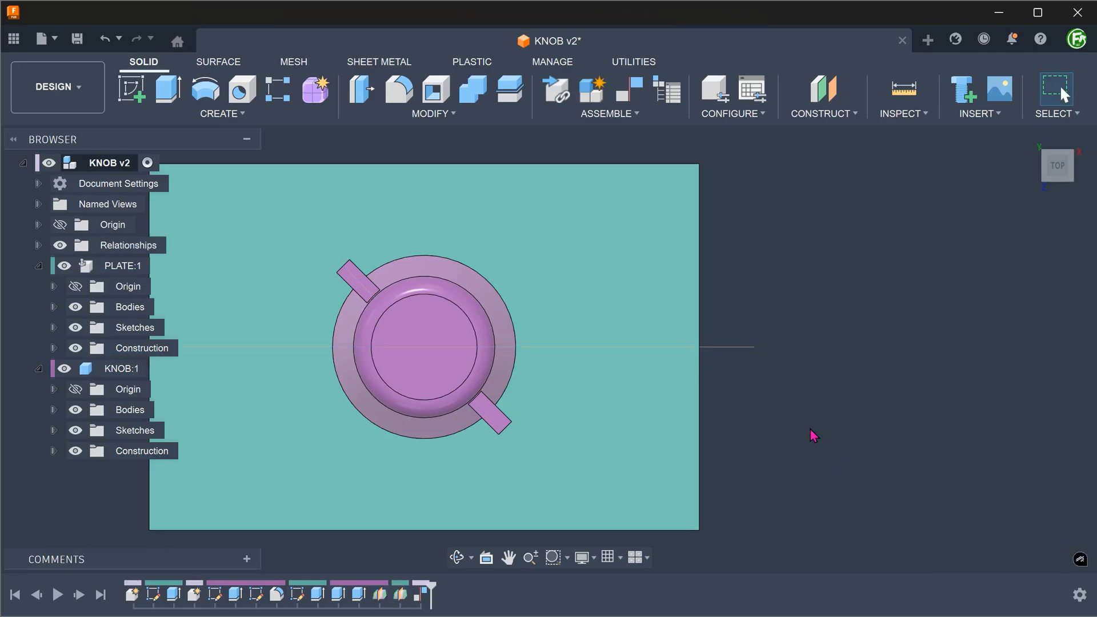